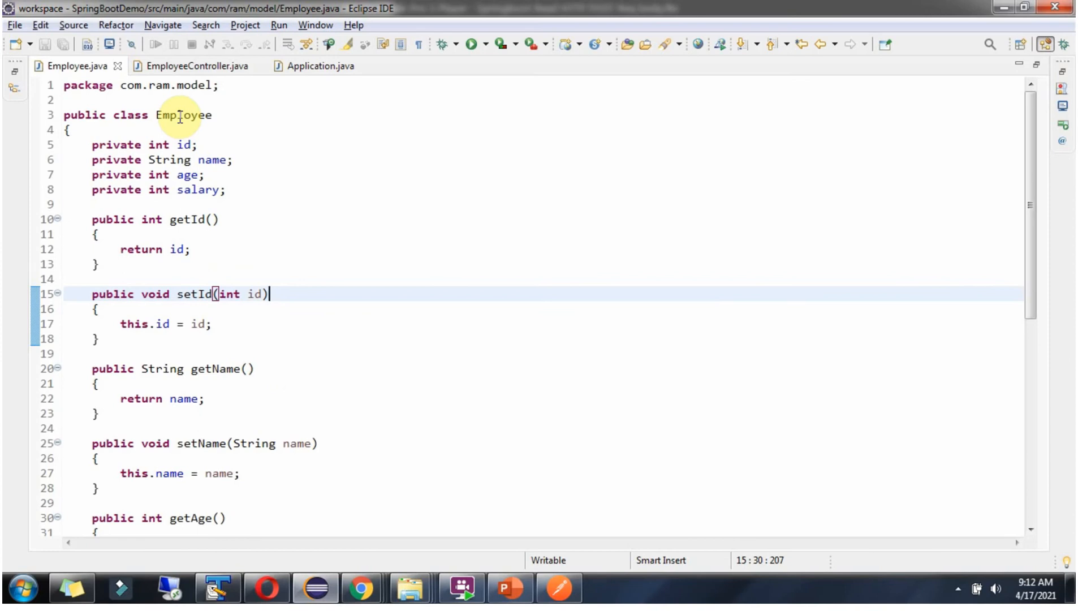
mouse_move(204, 161)
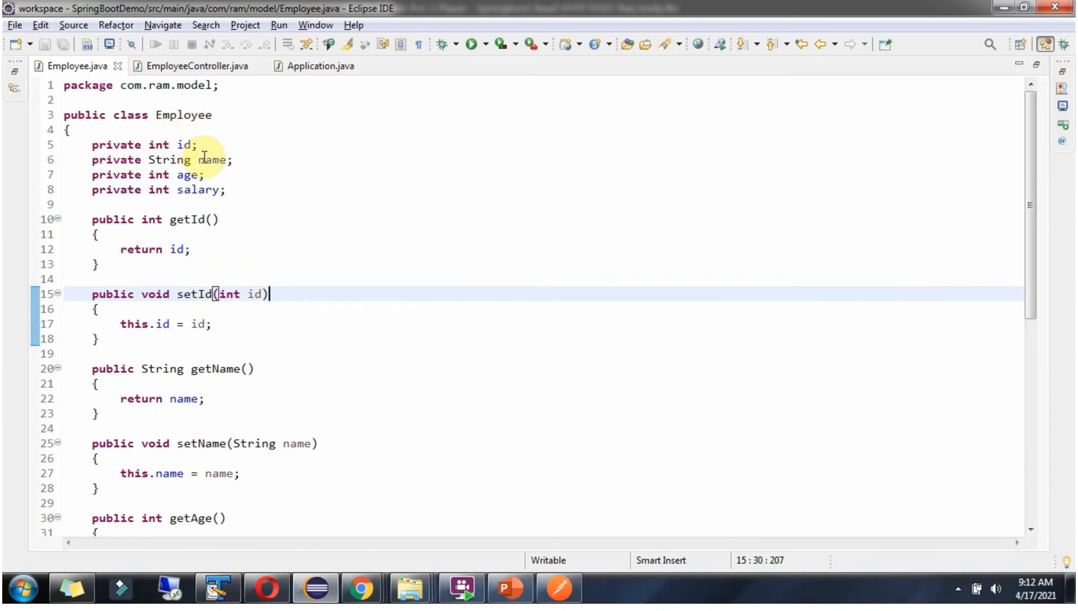
mouse_move(951, 280)
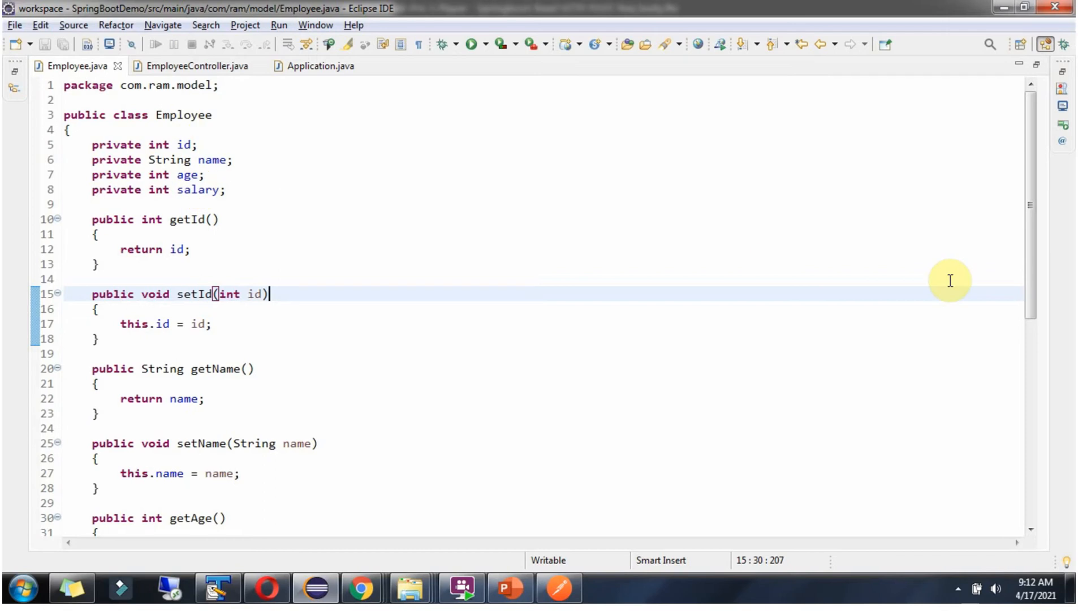
Review Employee.java, then bring EmployeeController.java into the editor
scroll(down, 3)
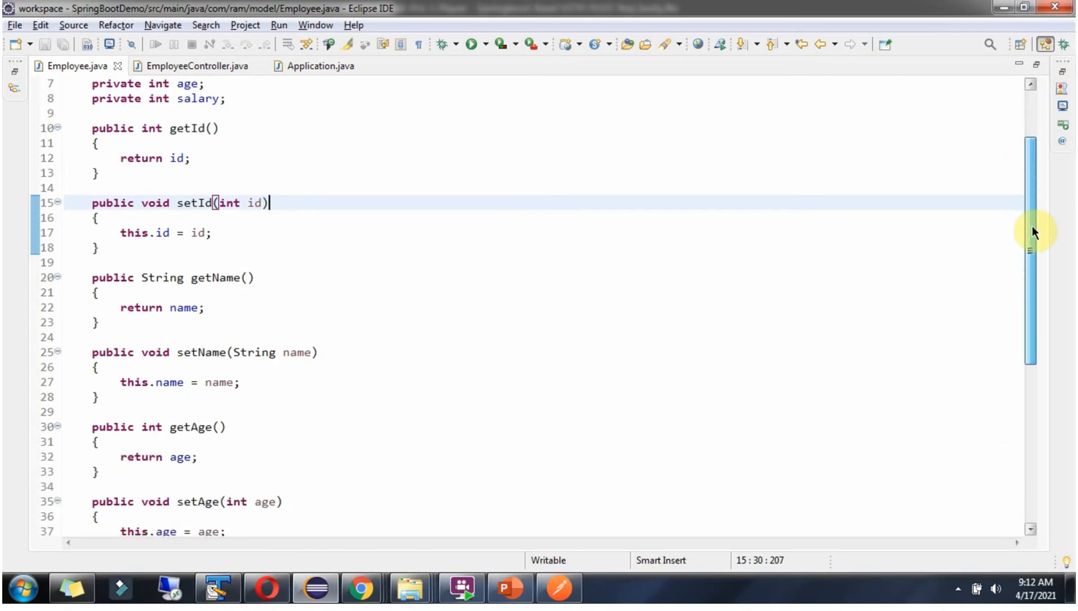
scroll(down, 3)
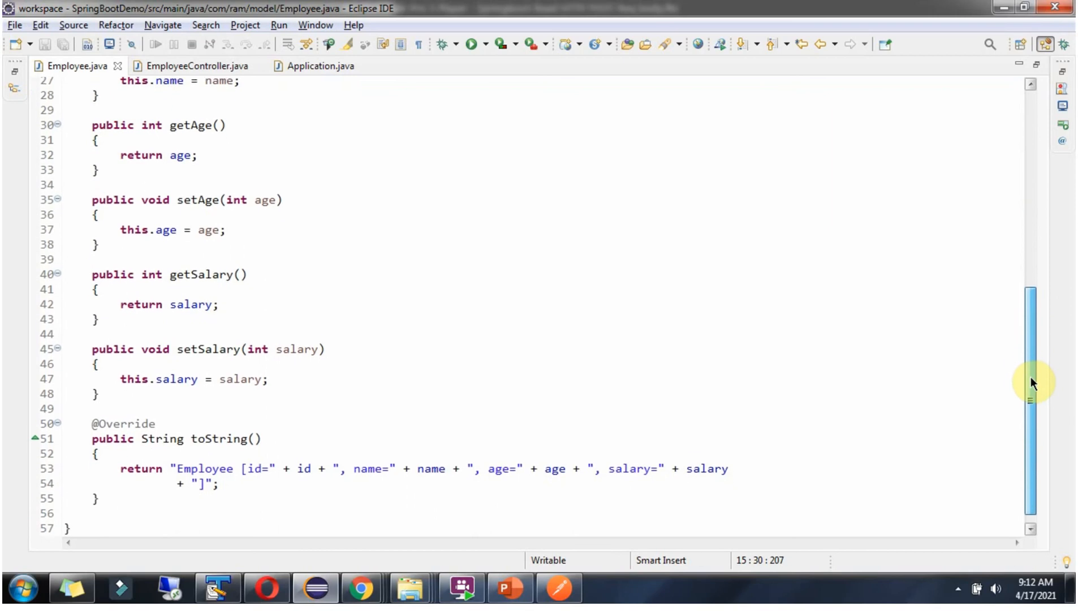
click(188, 67)
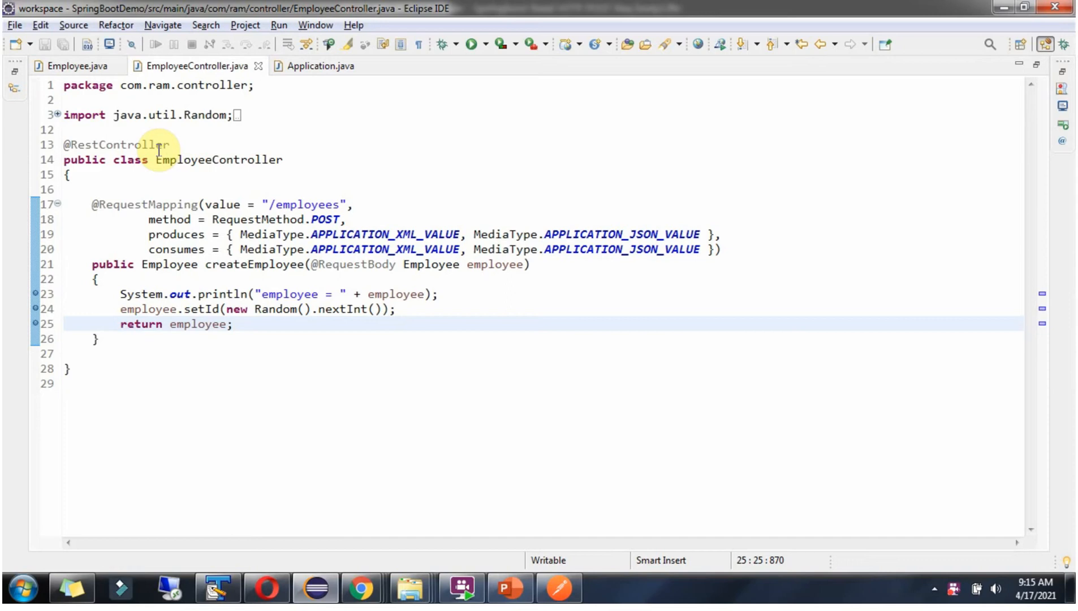
mouse_move(228, 264)
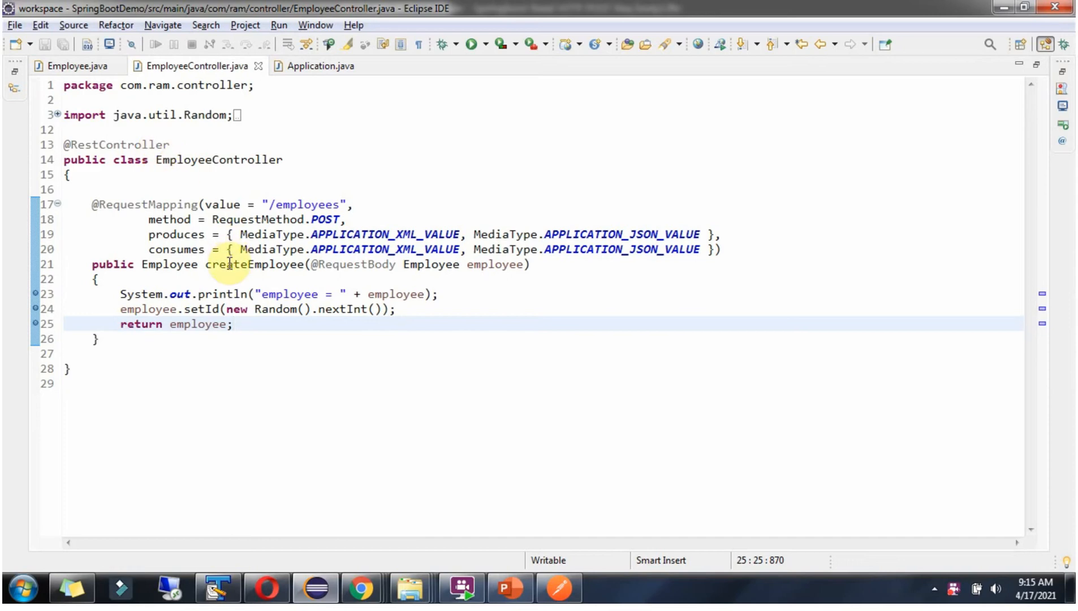
mouse_move(298, 234)
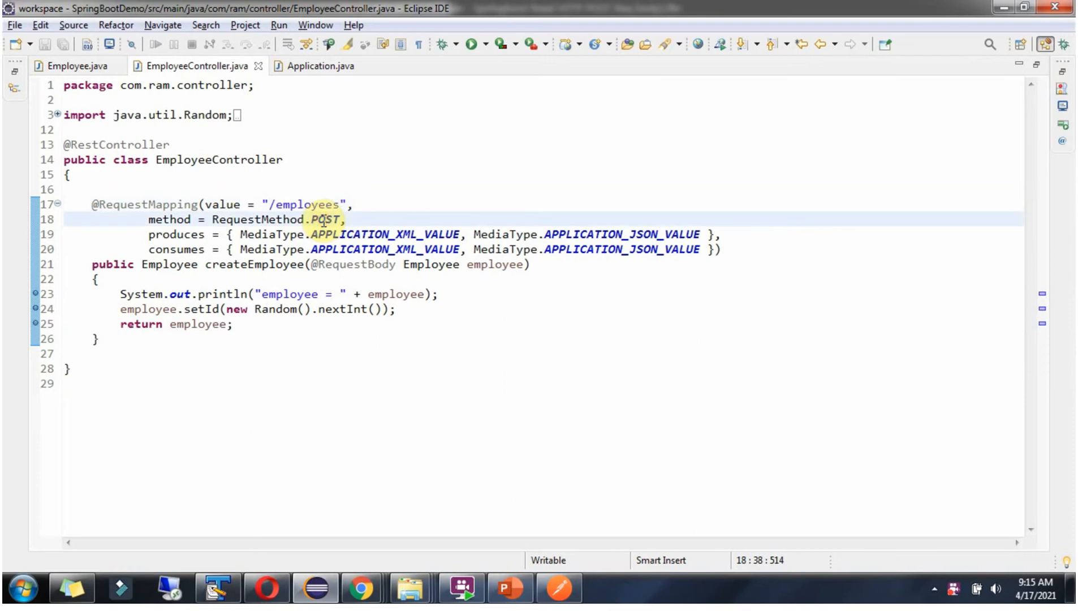
mouse_move(289, 270)
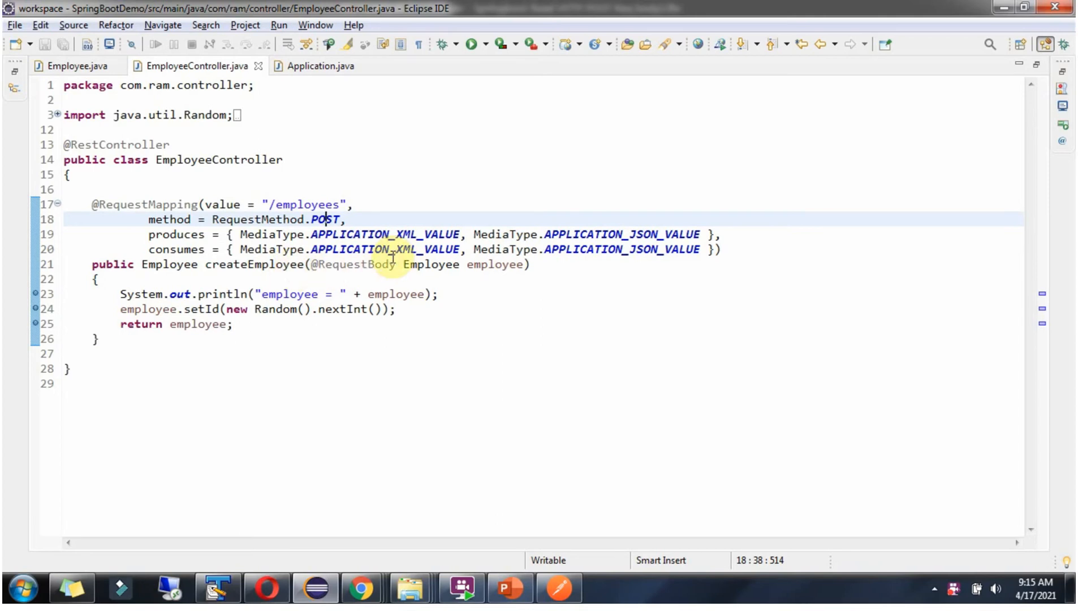
mouse_move(495, 265)
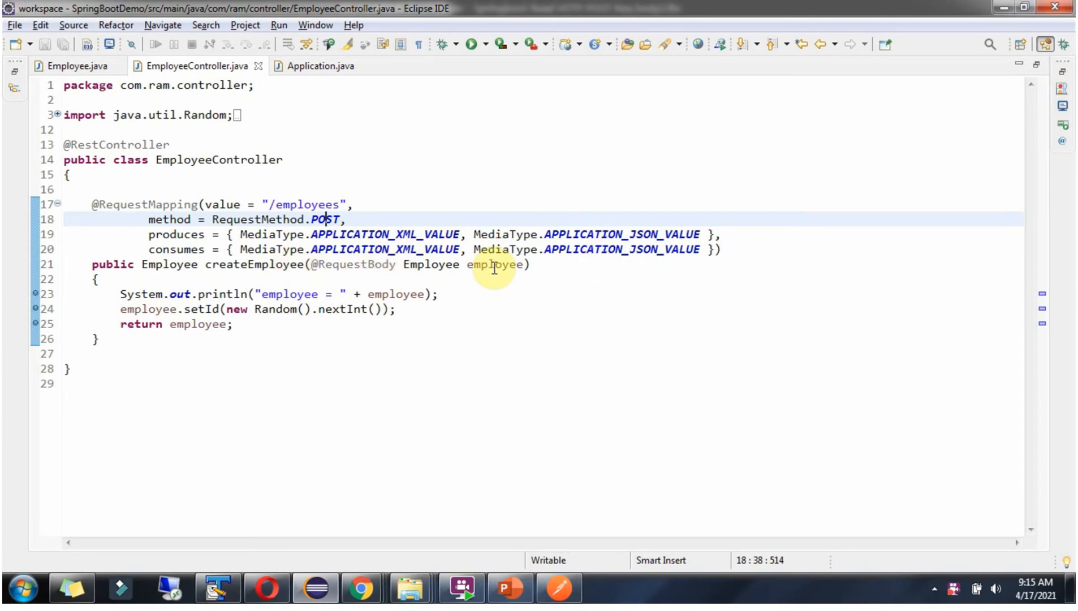
click(317, 265)
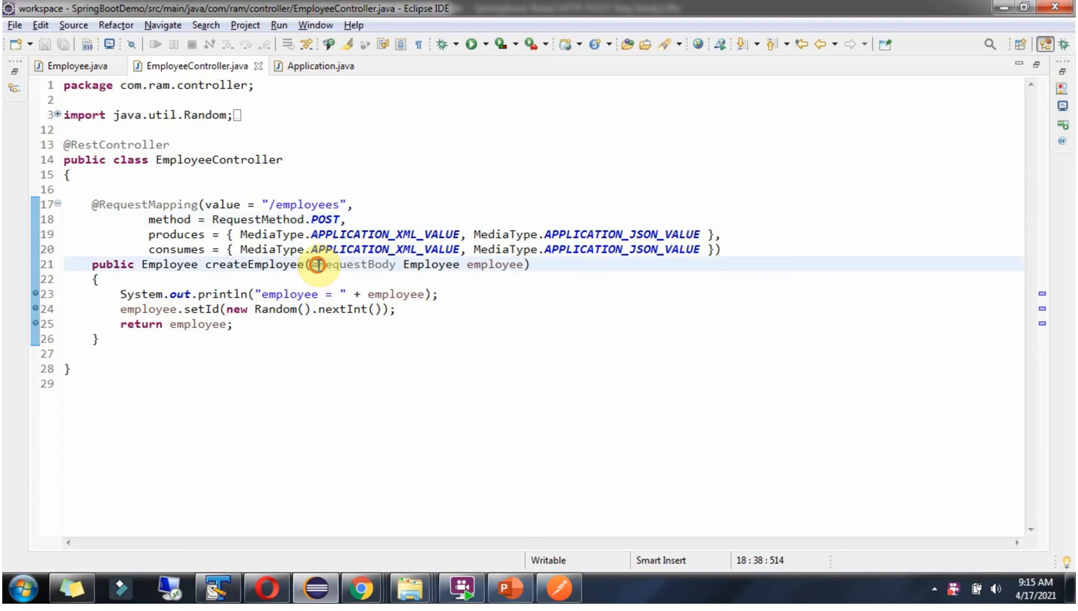
double_click(354, 264)
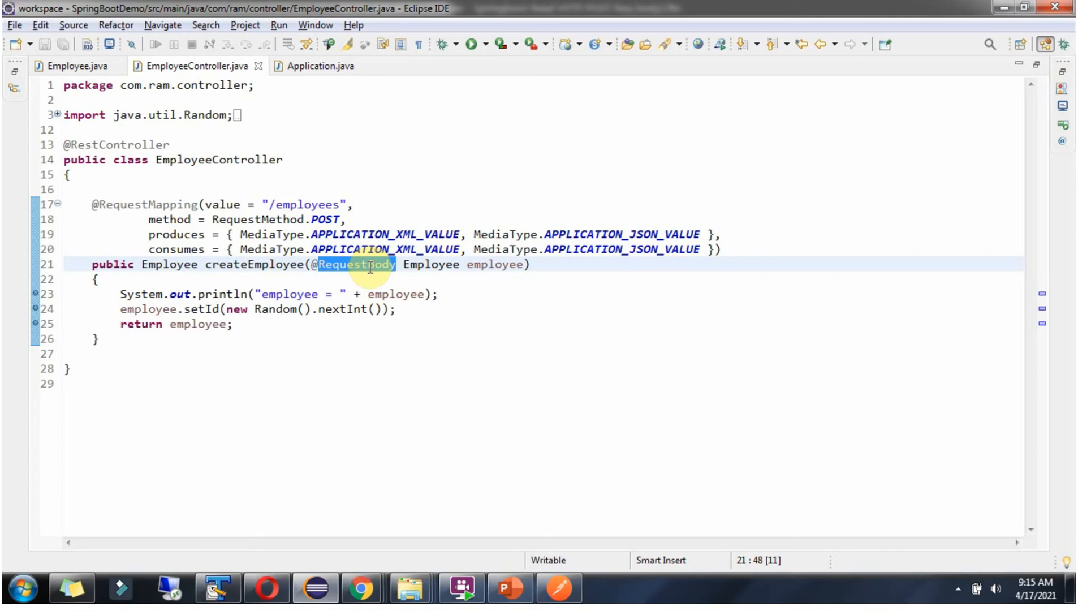
click(467, 265)
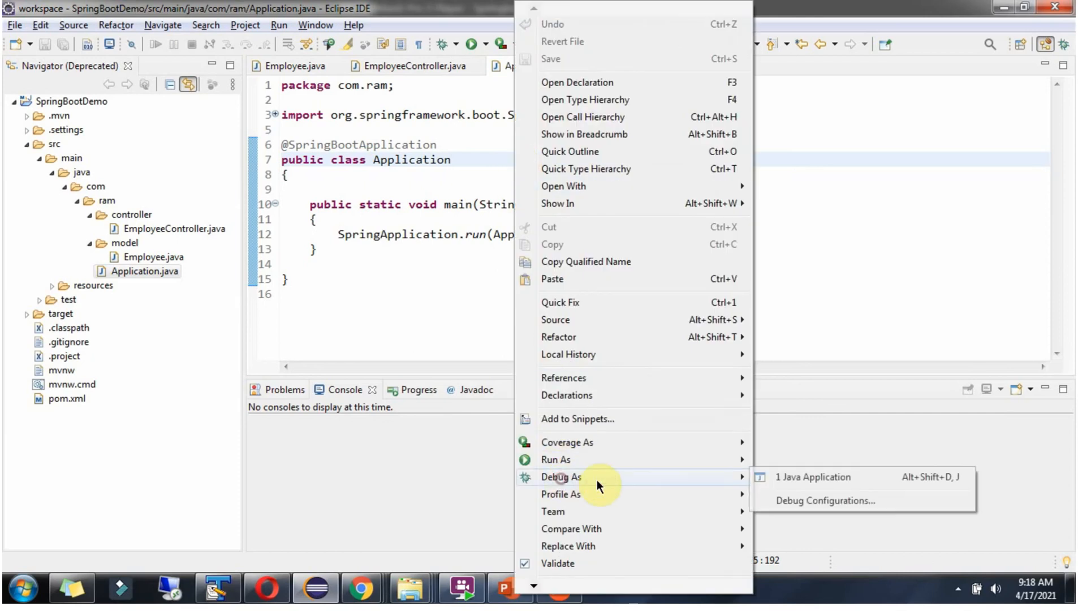
Launch Application.java as a Java Application in debug mode
click(812, 477)
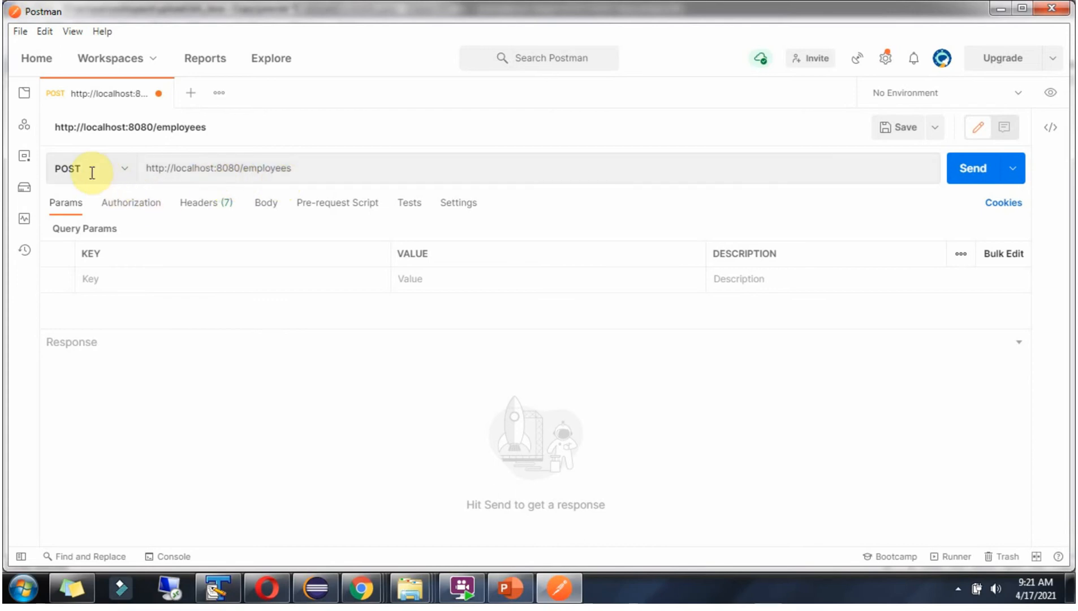
mouse_move(205, 249)
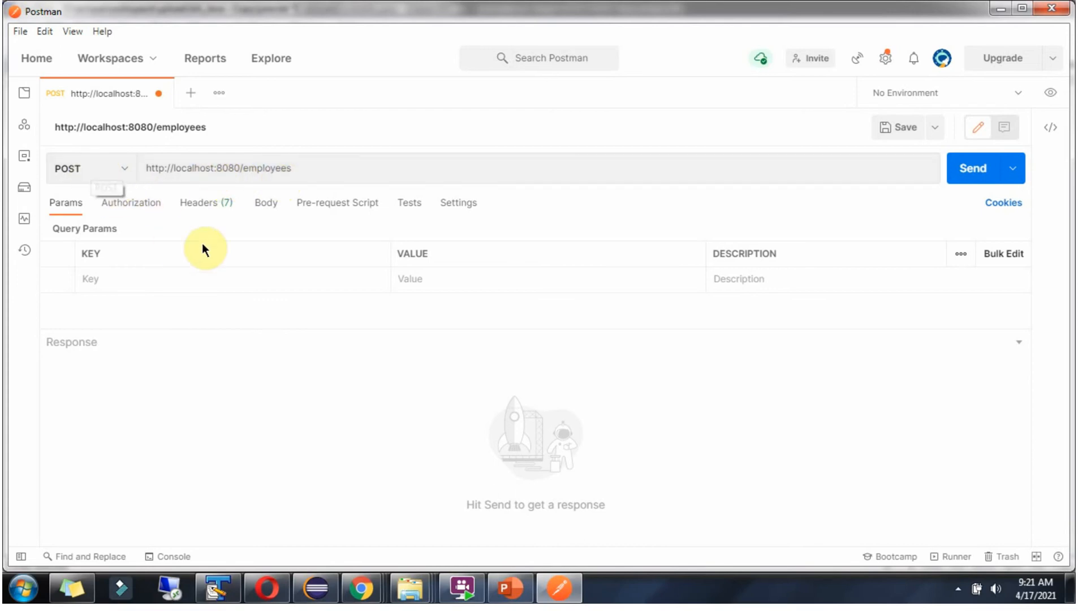
Send the POST with raw JSON body {"name":"Peter","age":25,"salary":30000}
click(266, 203)
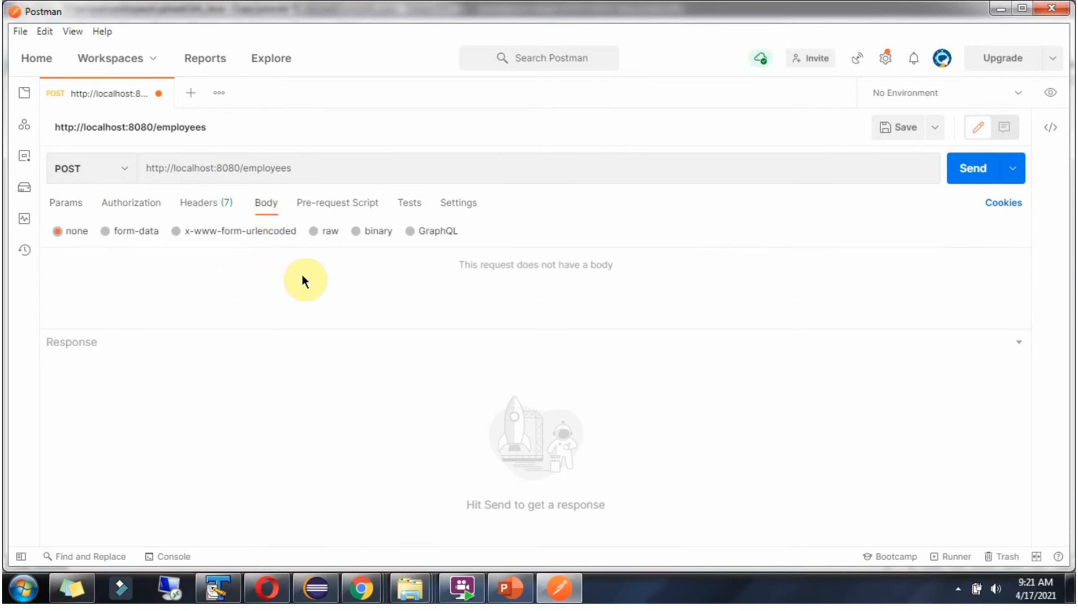
click(314, 231)
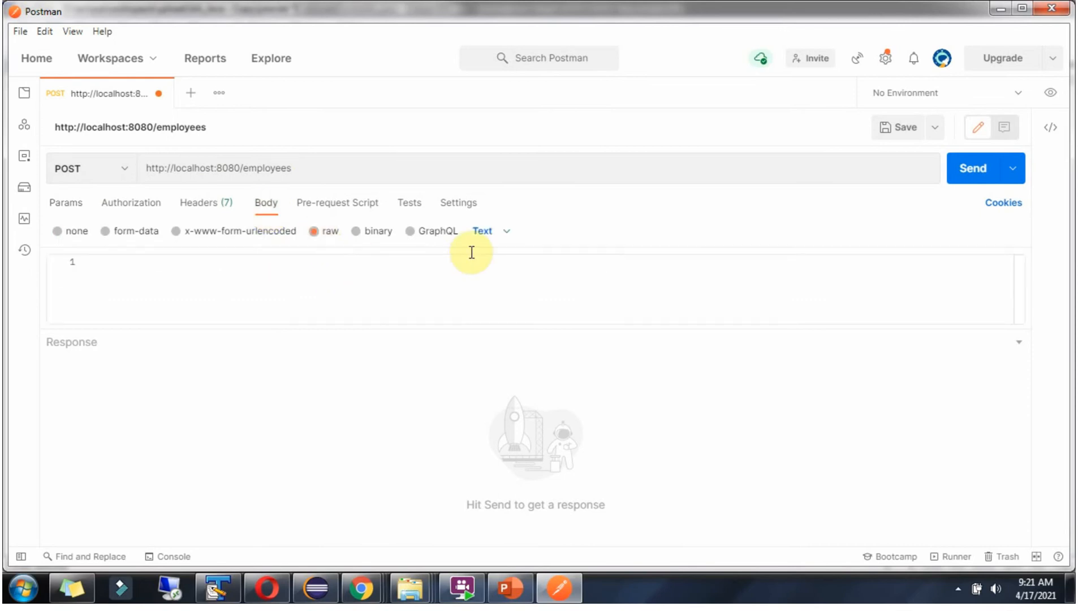
click(482, 231)
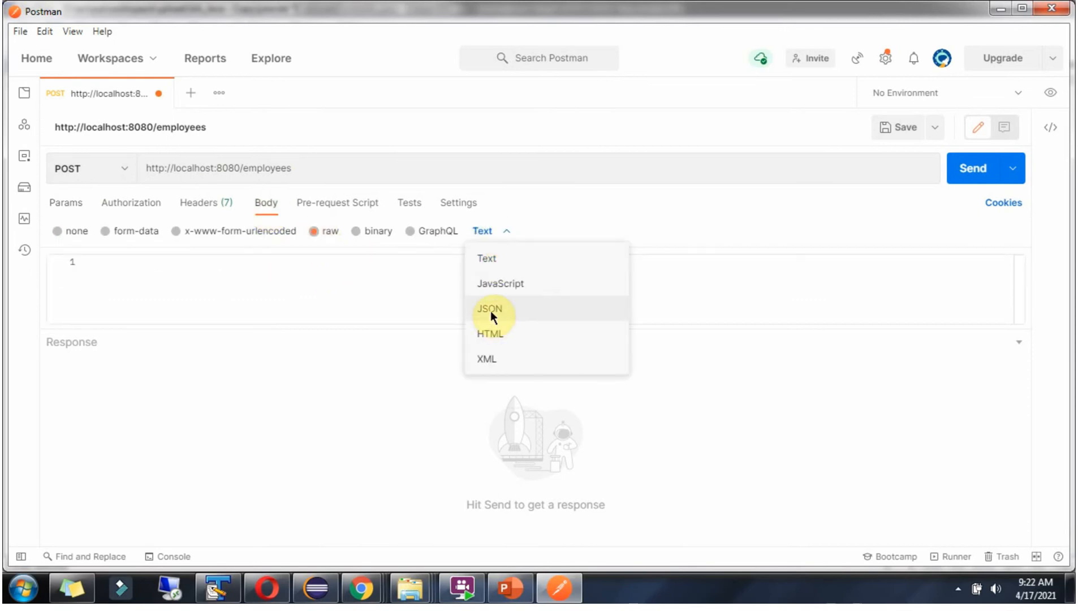
click(489, 309)
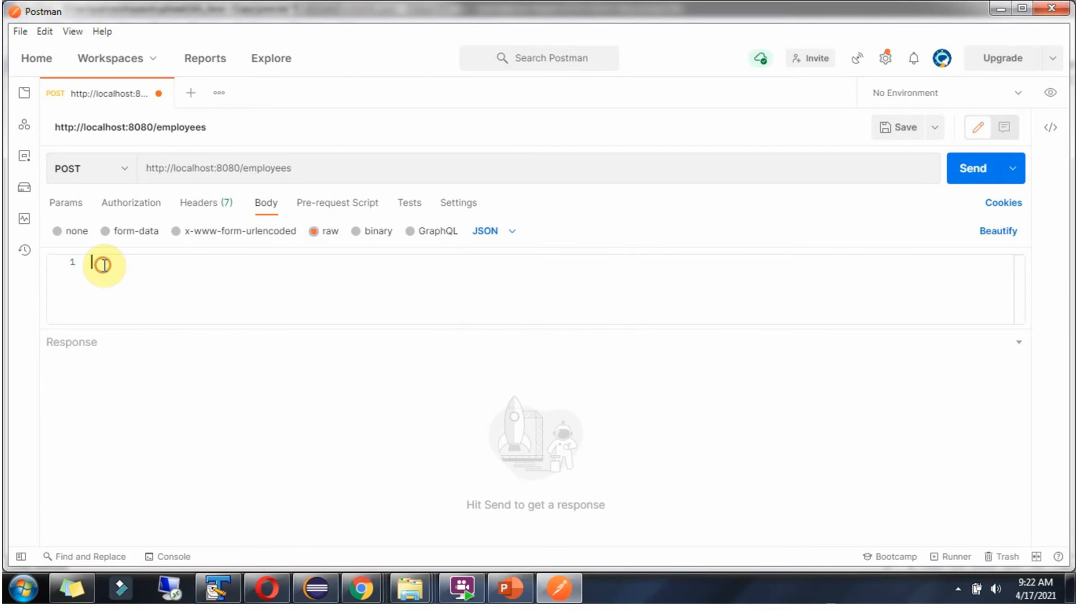
text({"name":"Peter","age":25,"salary":30000})
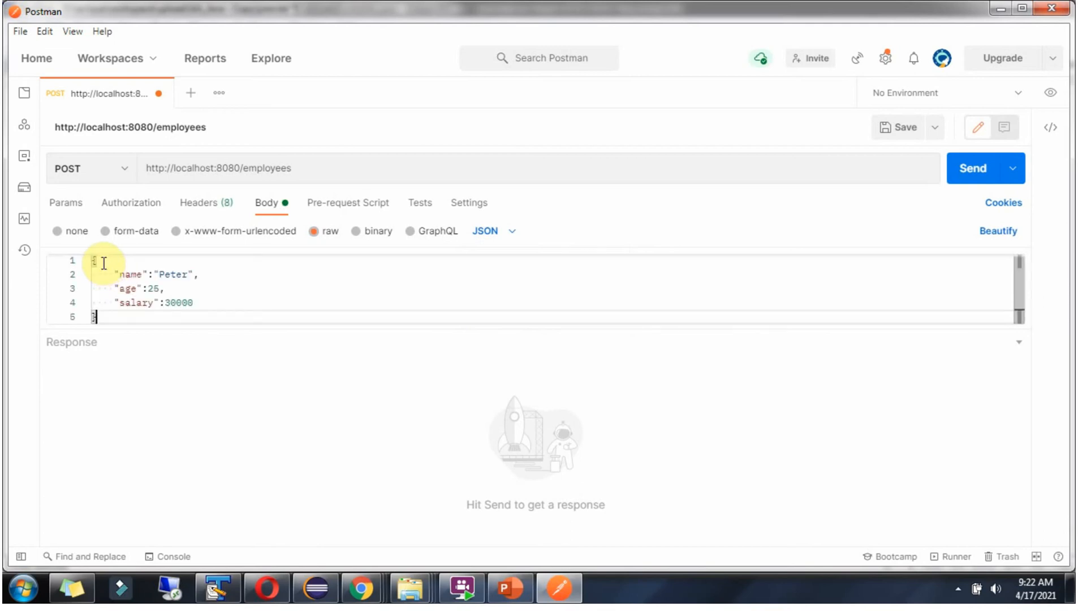
mouse_move(107, 316)
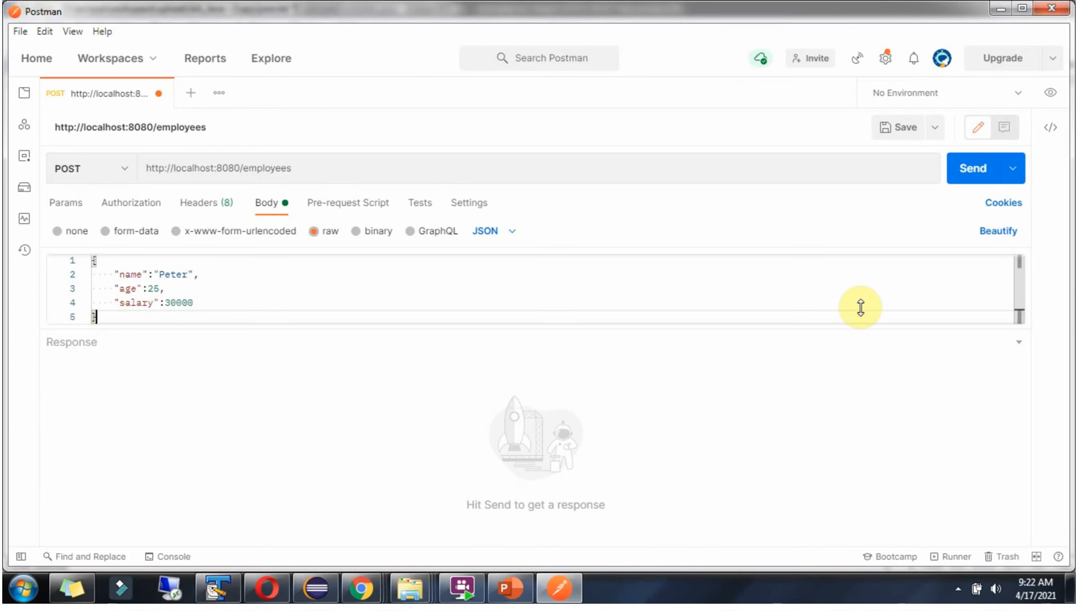
click(979, 168)
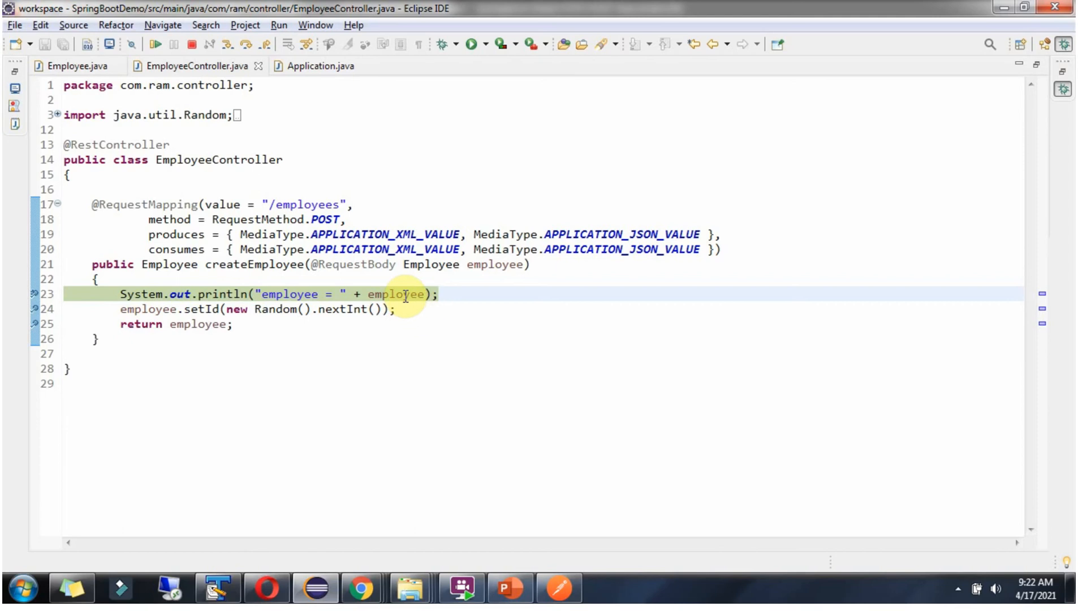
mouse_move(403, 294)
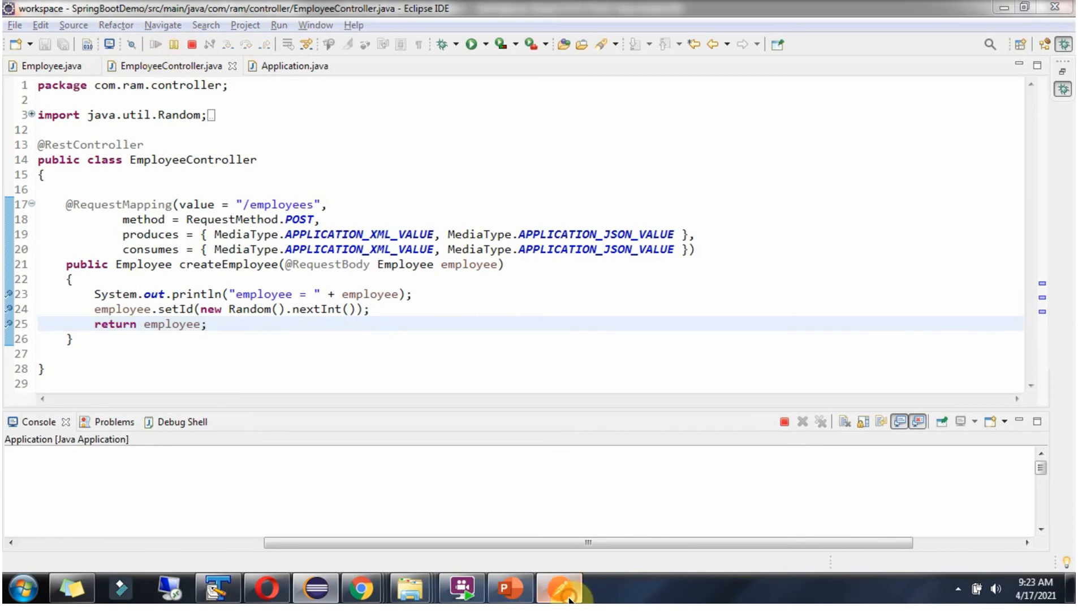
Bring Postman forward and select Peter's XML response with its generated id
click(567, 588)
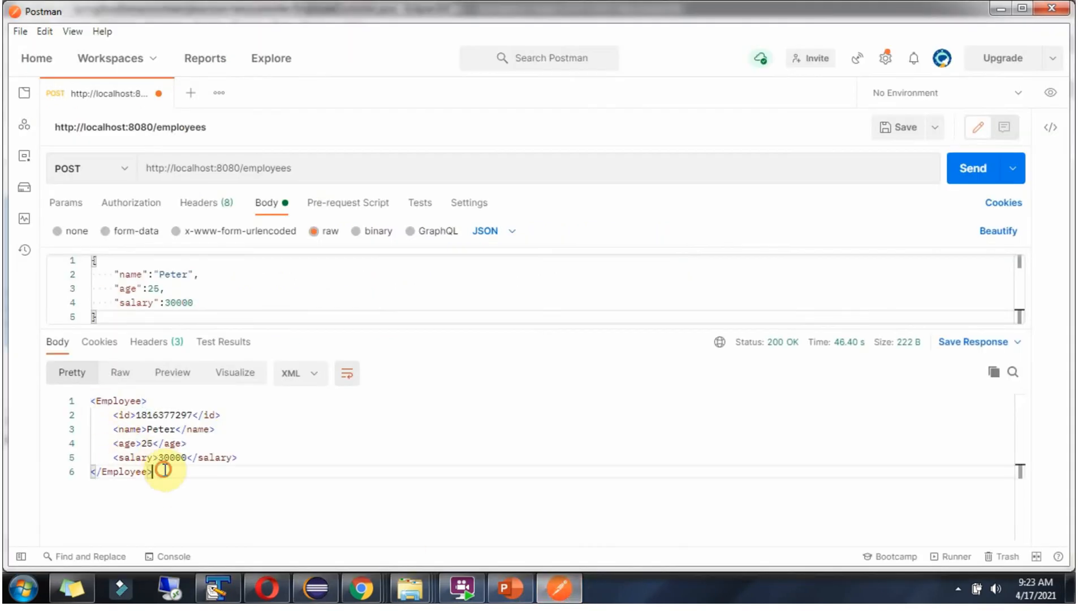
drag(157, 472, 92, 402)
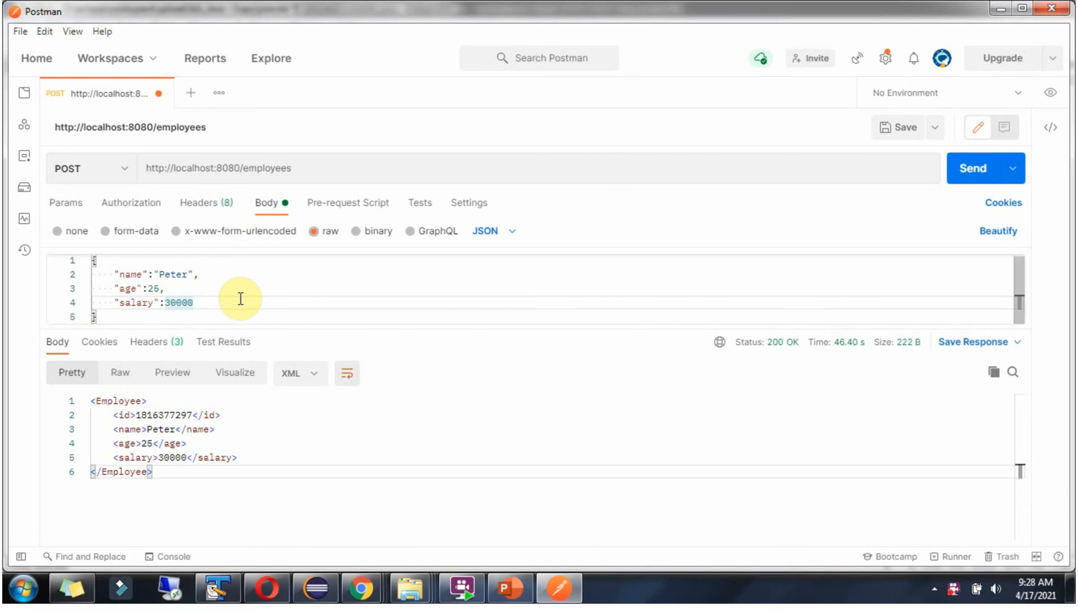
Switch the body to XML, paste Dave's Employee record (age 55, salary 50000) and send it
click(492, 232)
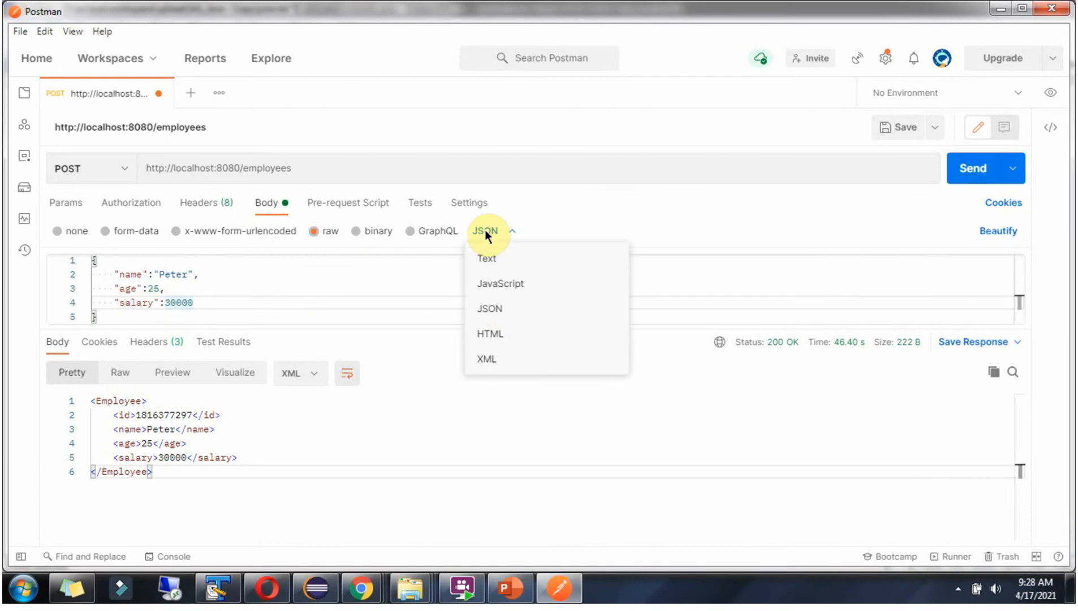
click(486, 359)
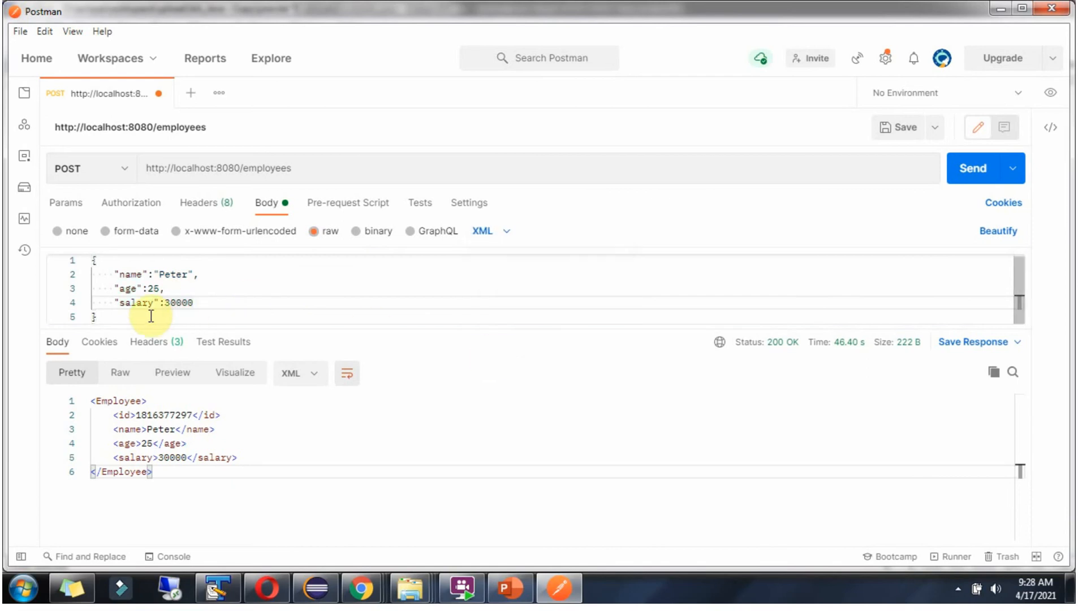
right_click(141, 278)
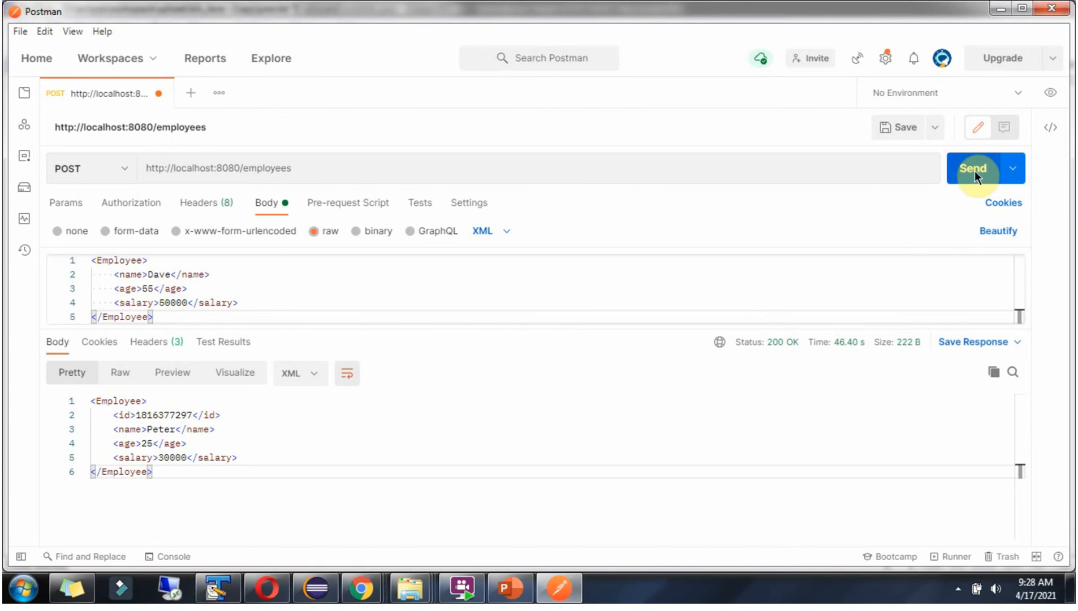
click(975, 169)
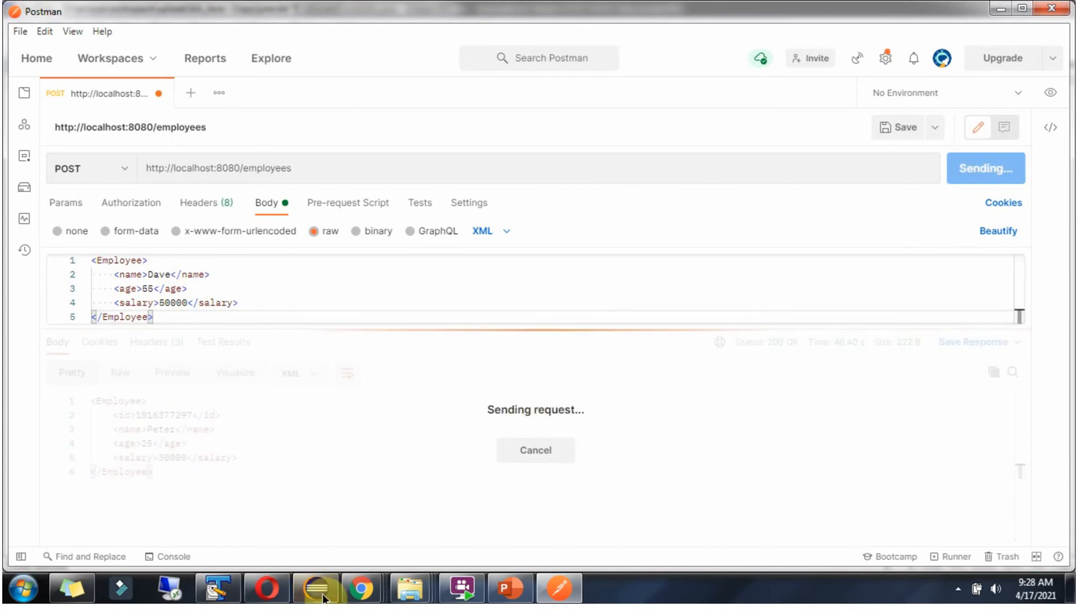
Return to Eclipse where the debugger paused on createEmployee for Dave's request
click(314, 589)
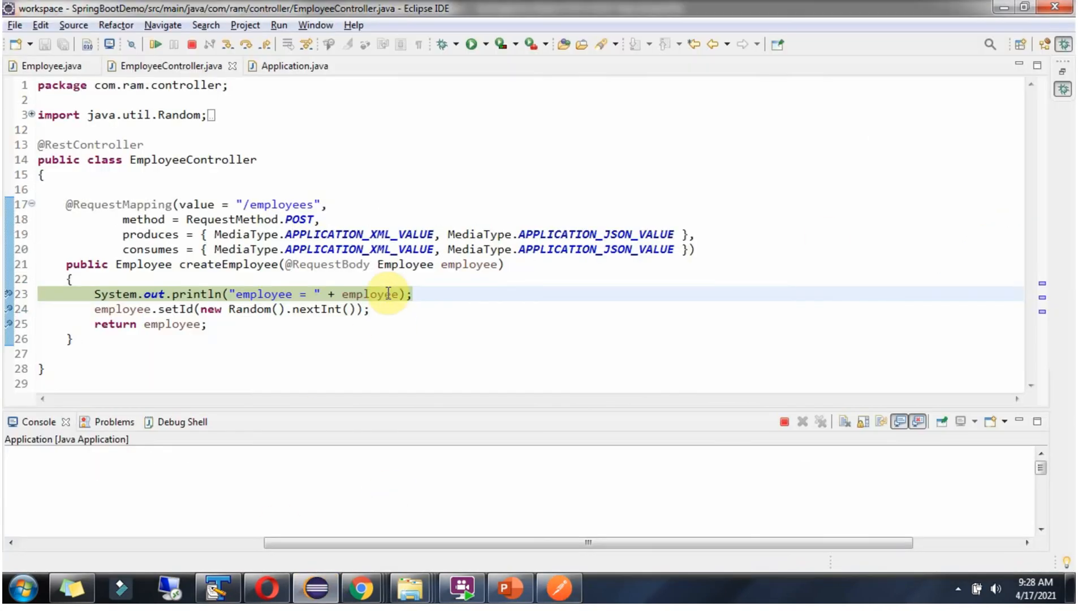
mouse_move(375, 294)
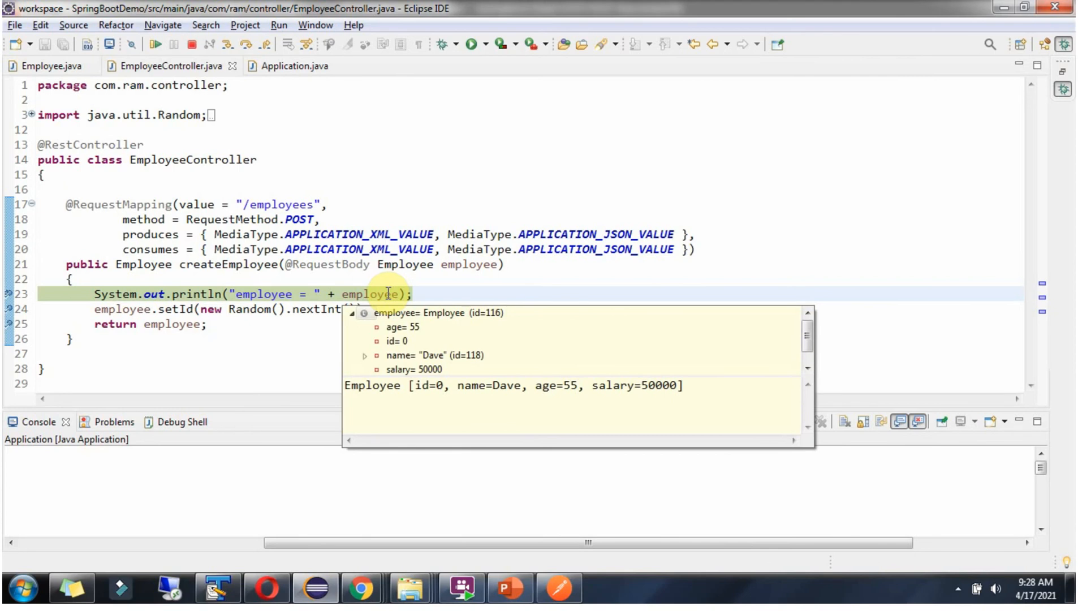
mouse_move(619, 378)
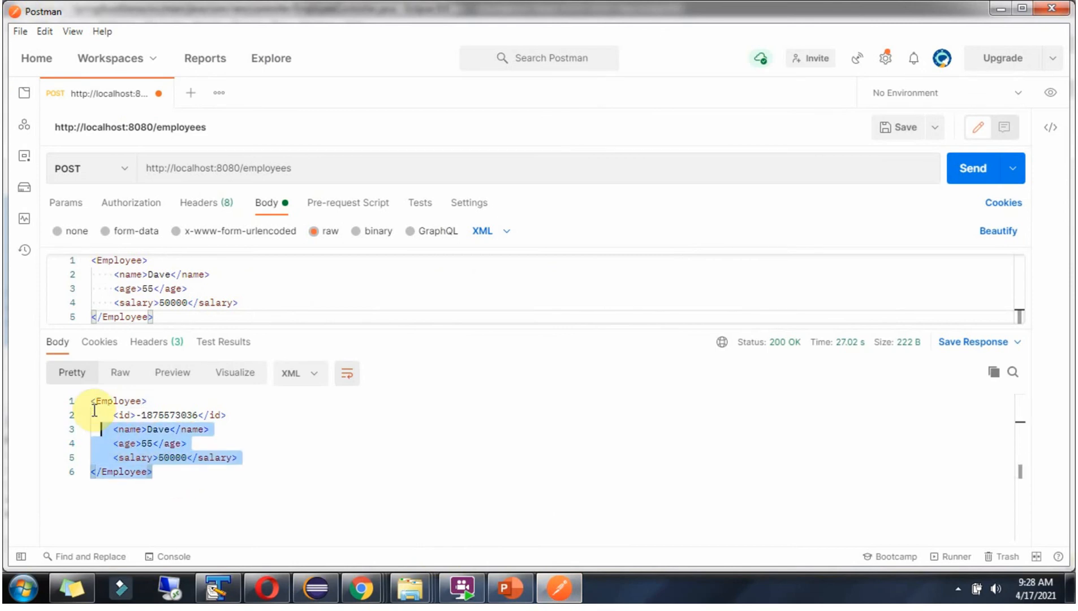
click(157, 473)
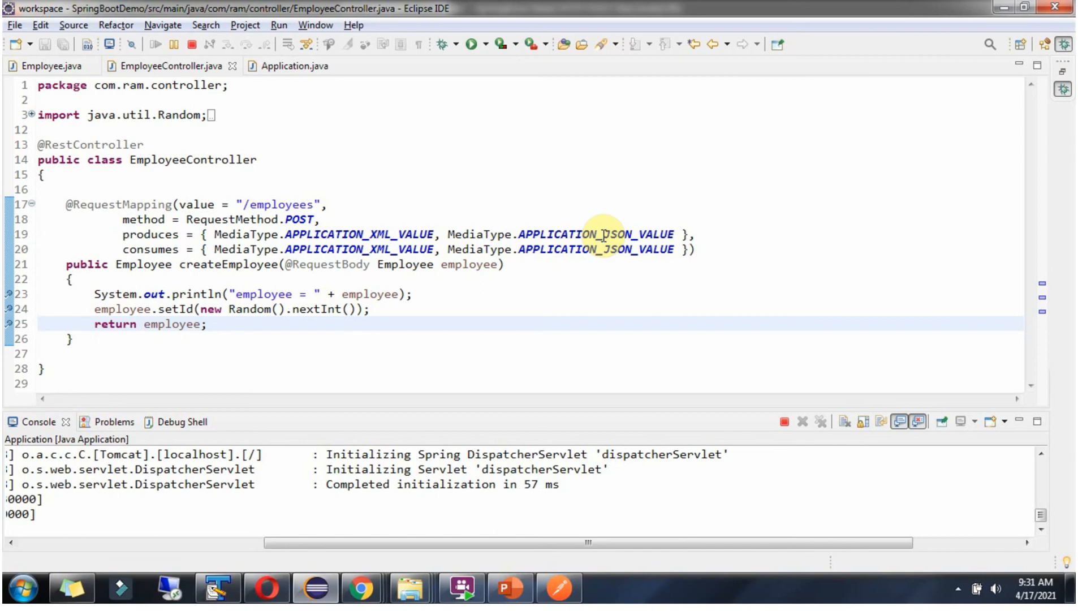
click(559, 589)
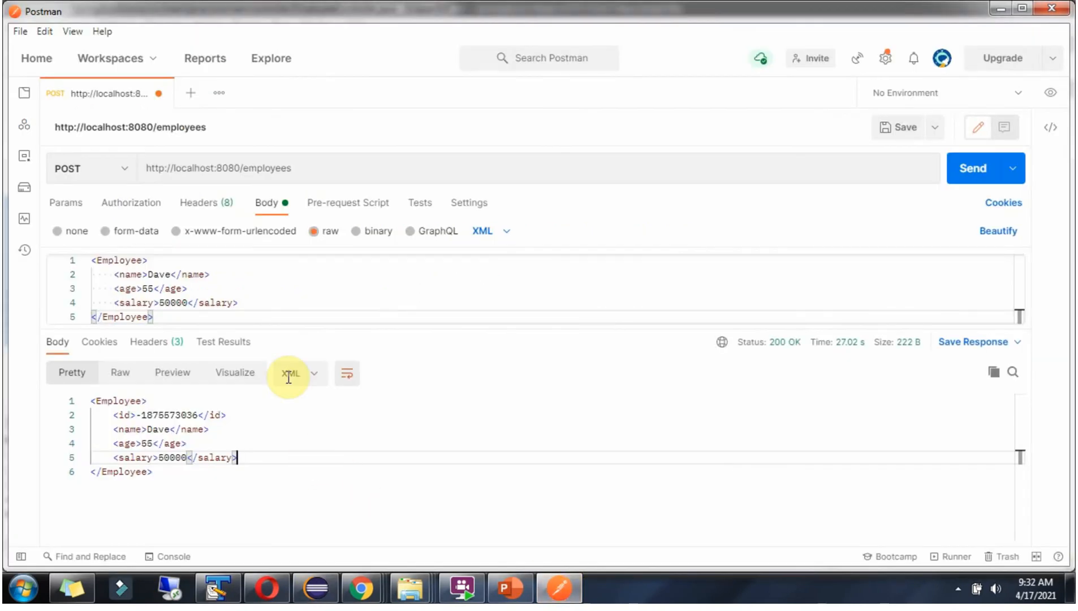
click(206, 202)
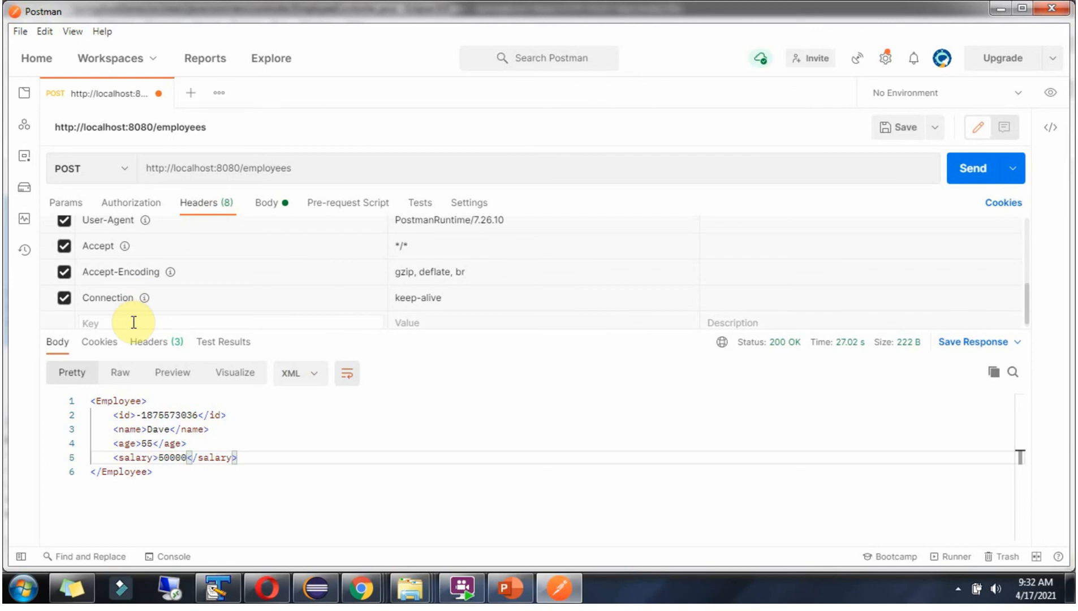
Add header Accept: application/json, send the request, and go resume it in Eclipse
text(ac)
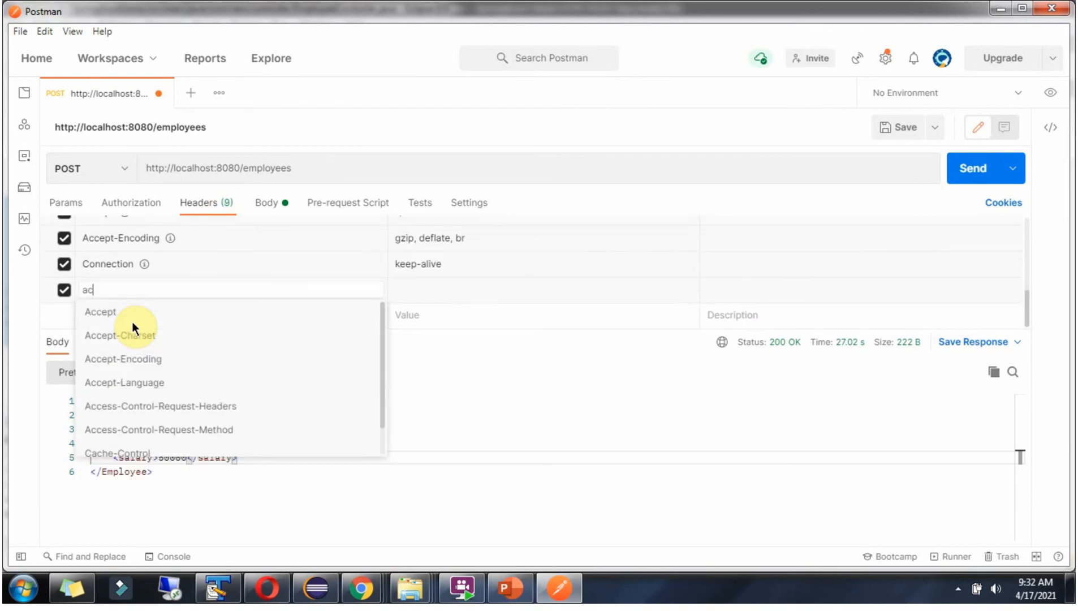
click(99, 313)
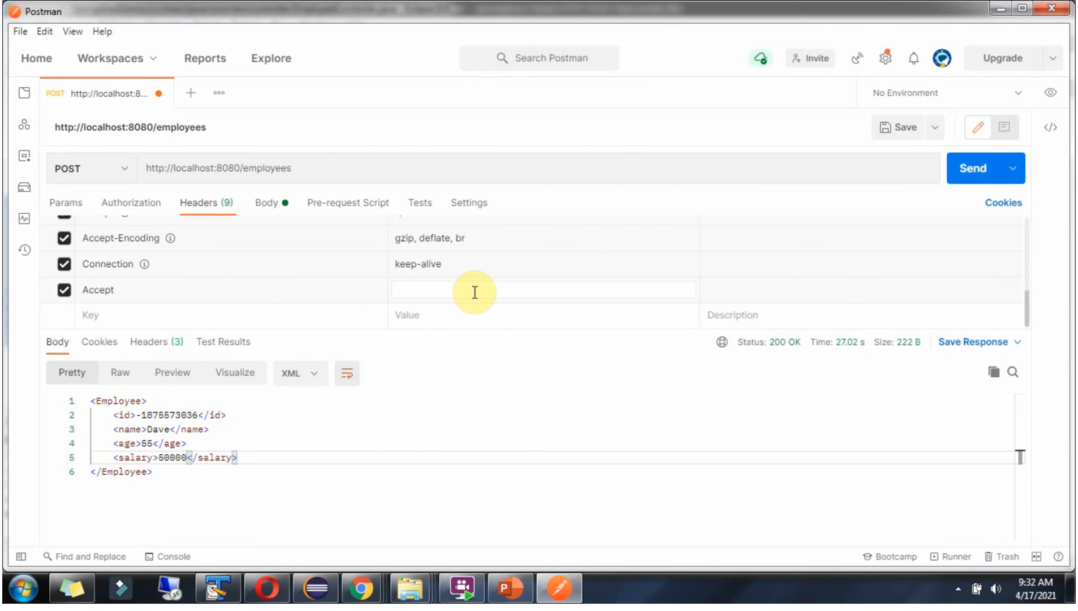
text(a)
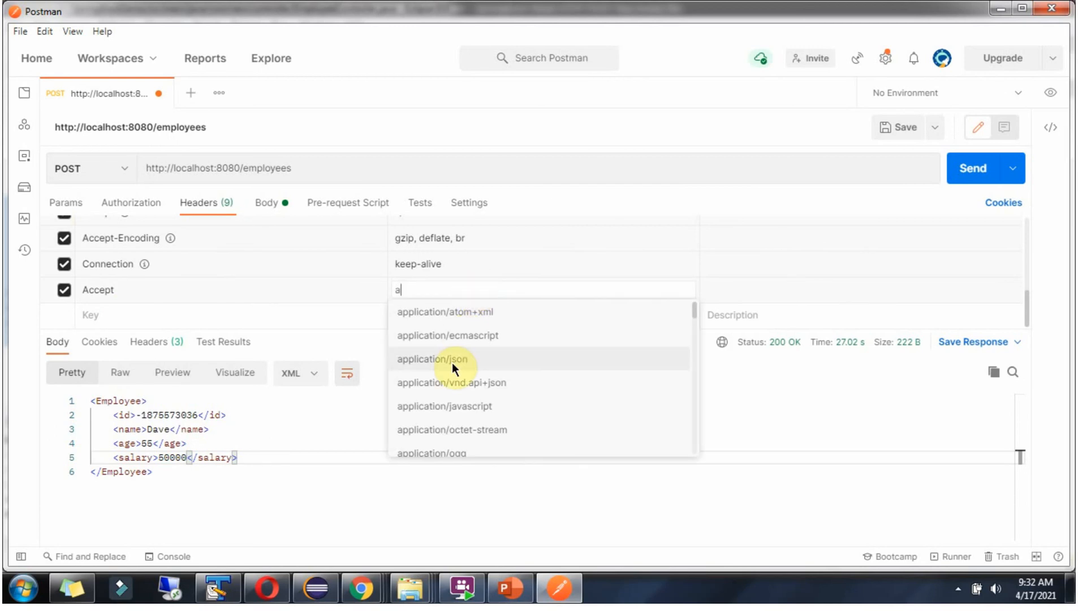
click(433, 358)
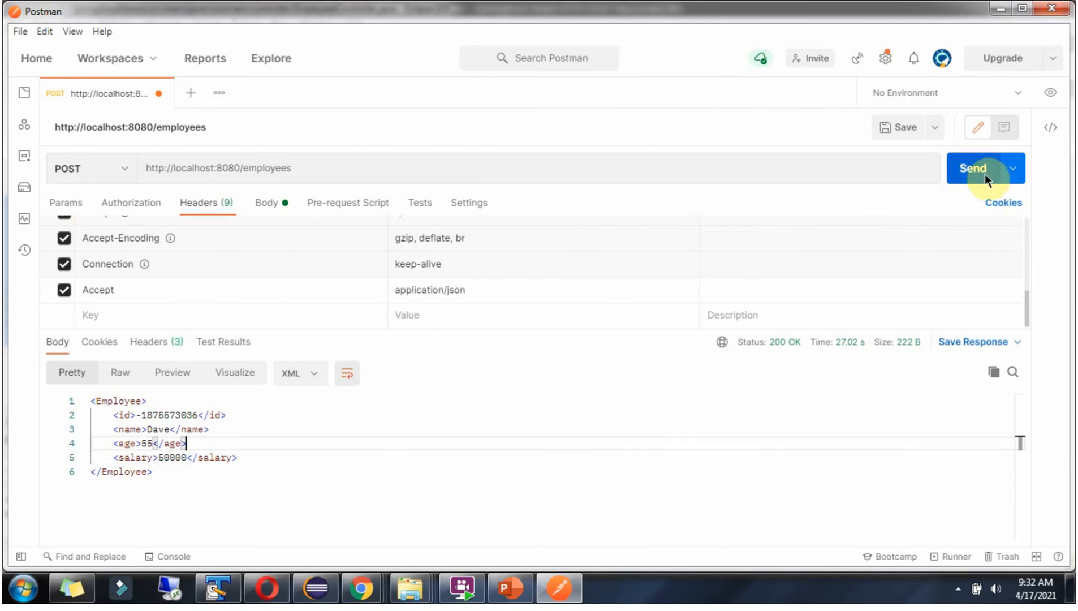
click(978, 169)
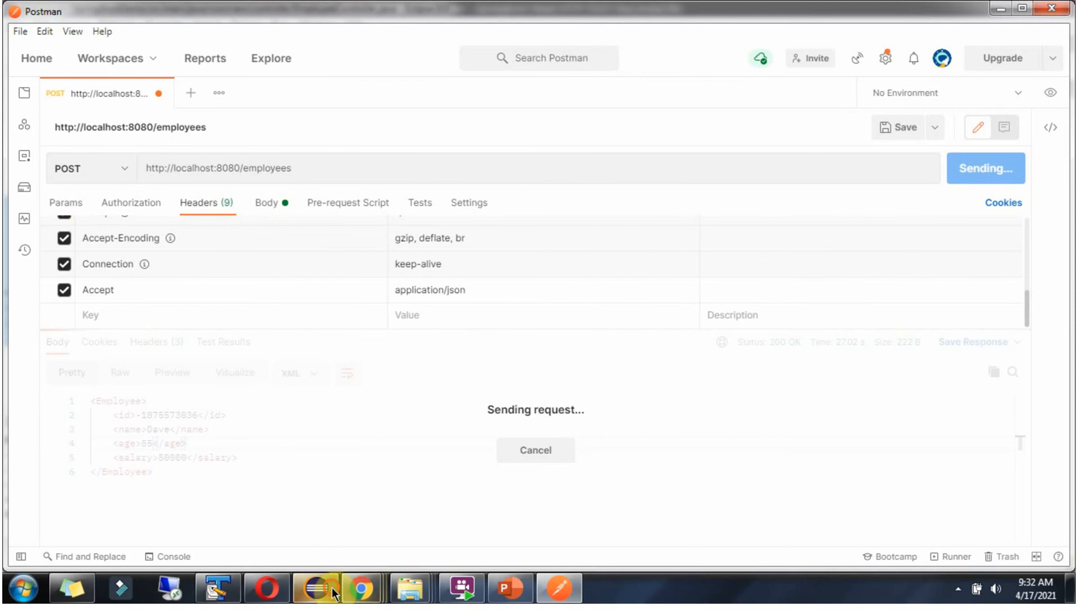
click(314, 588)
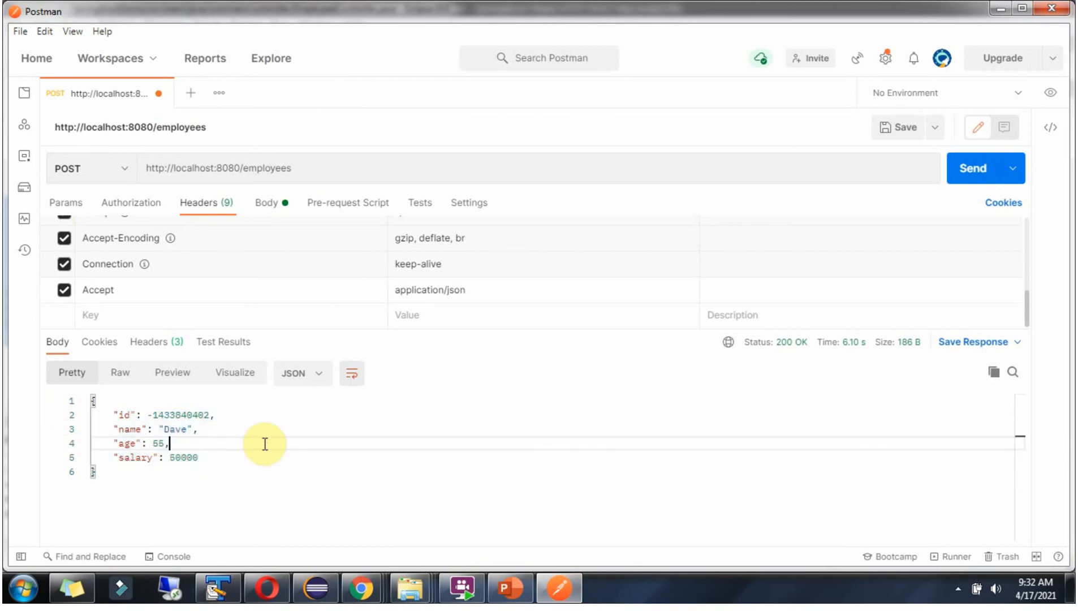
mouse_move(462, 288)
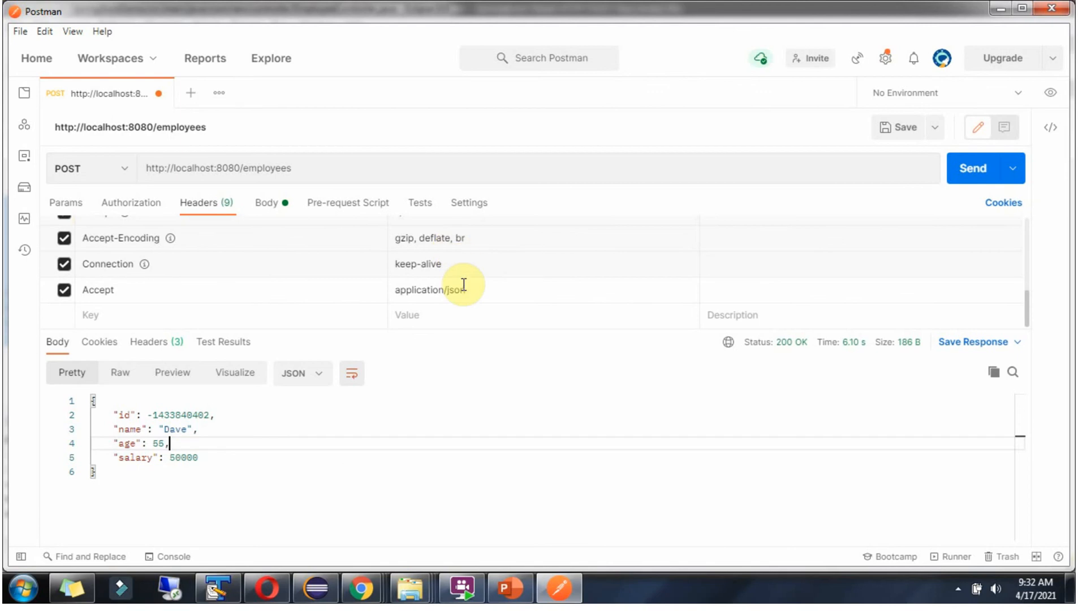
Change the Accept header value to application/xml
click(485, 290)
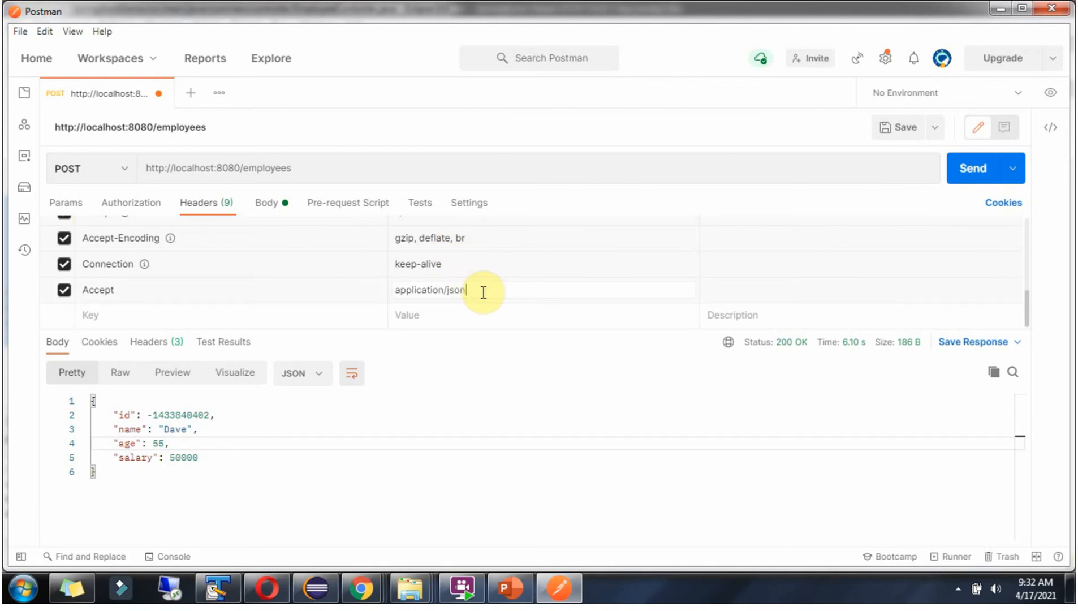
key(Backspace)
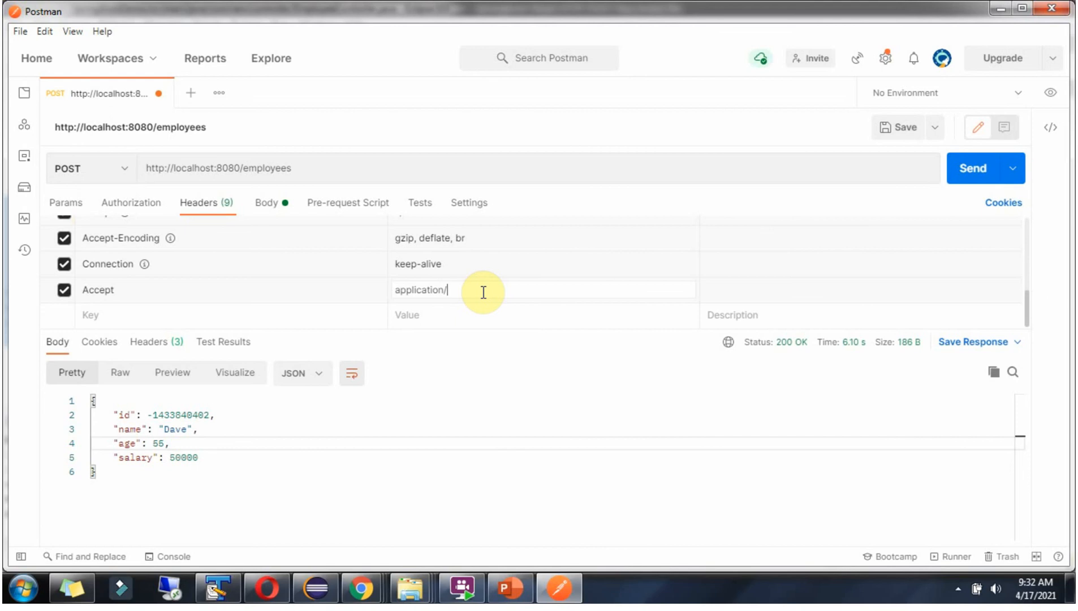
text(x)
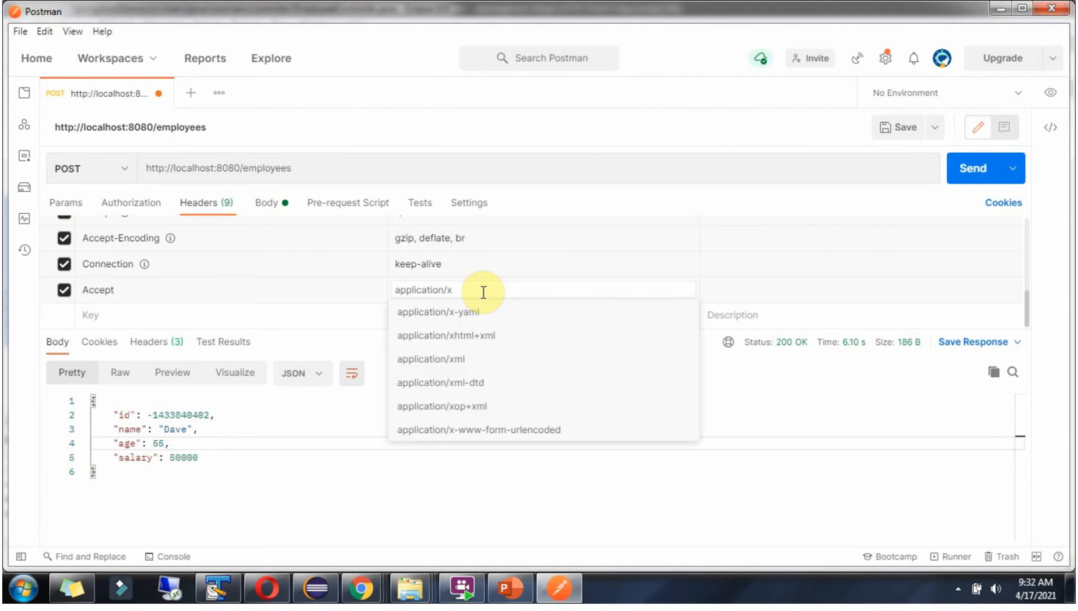
click(431, 359)
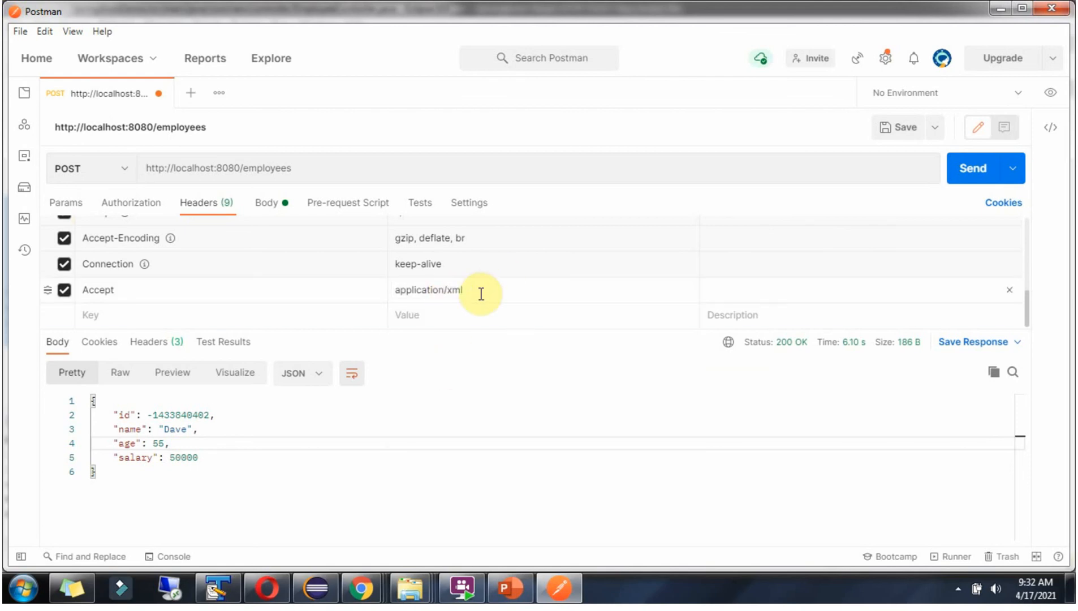
Resend, resume the debugger, and select Dave's XML employee response
click(313, 589)
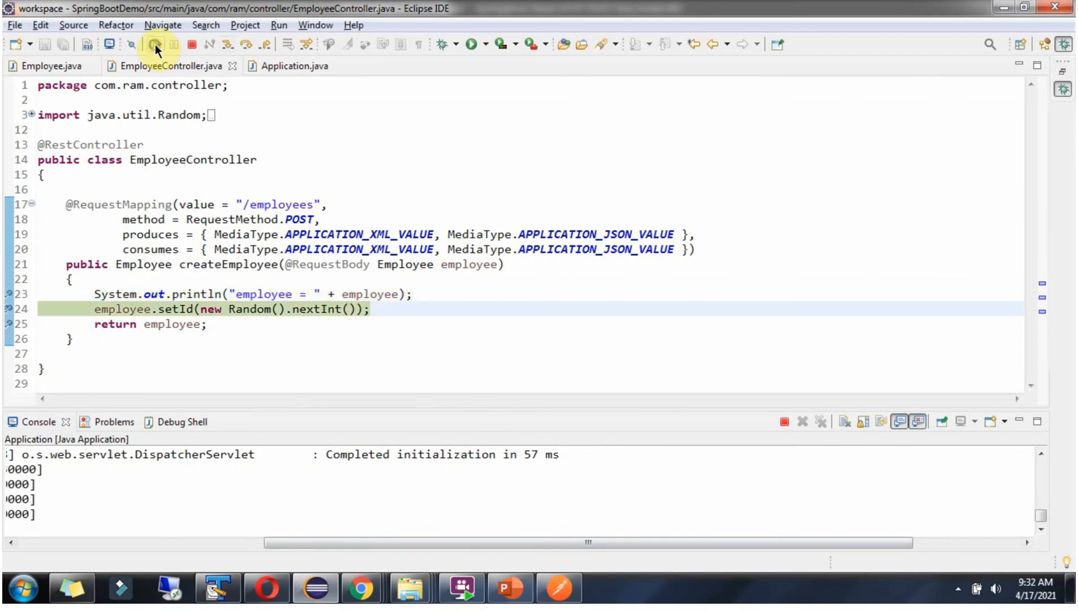
click(561, 588)
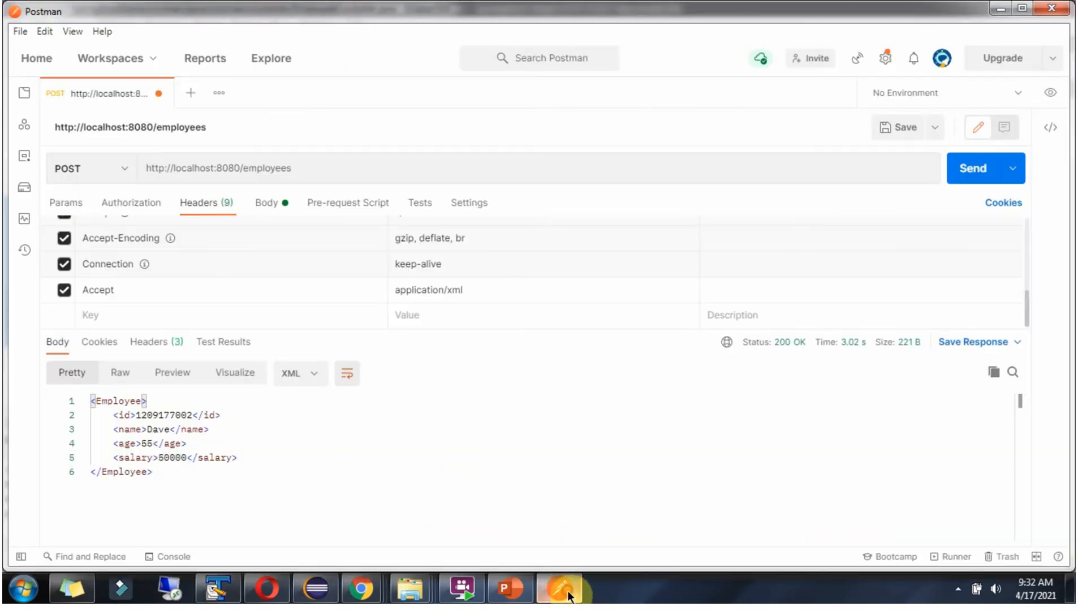
drag(117, 444, 151, 472)
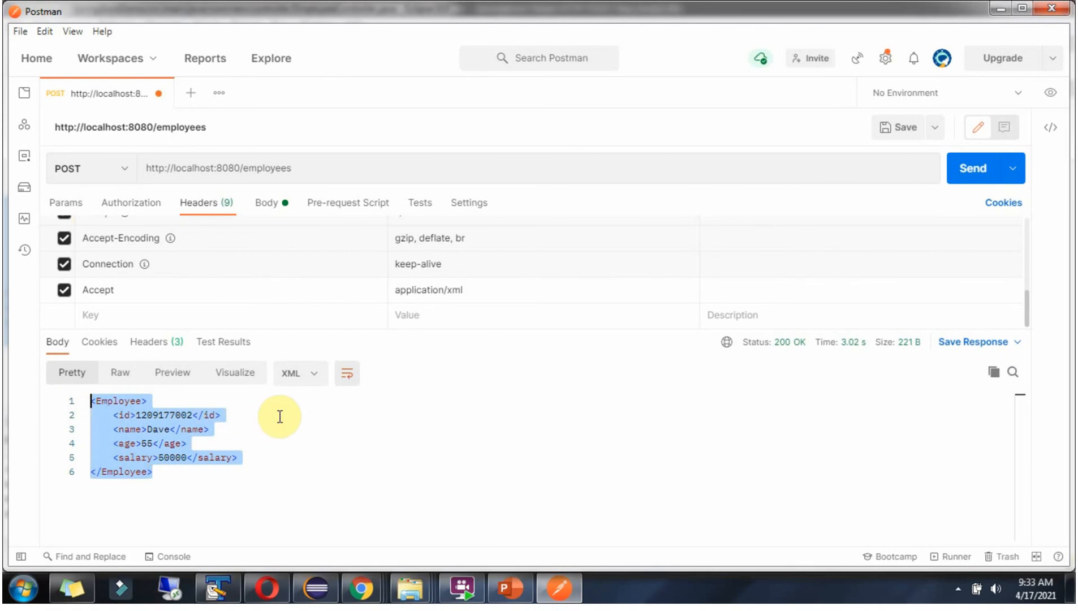
click(210, 431)
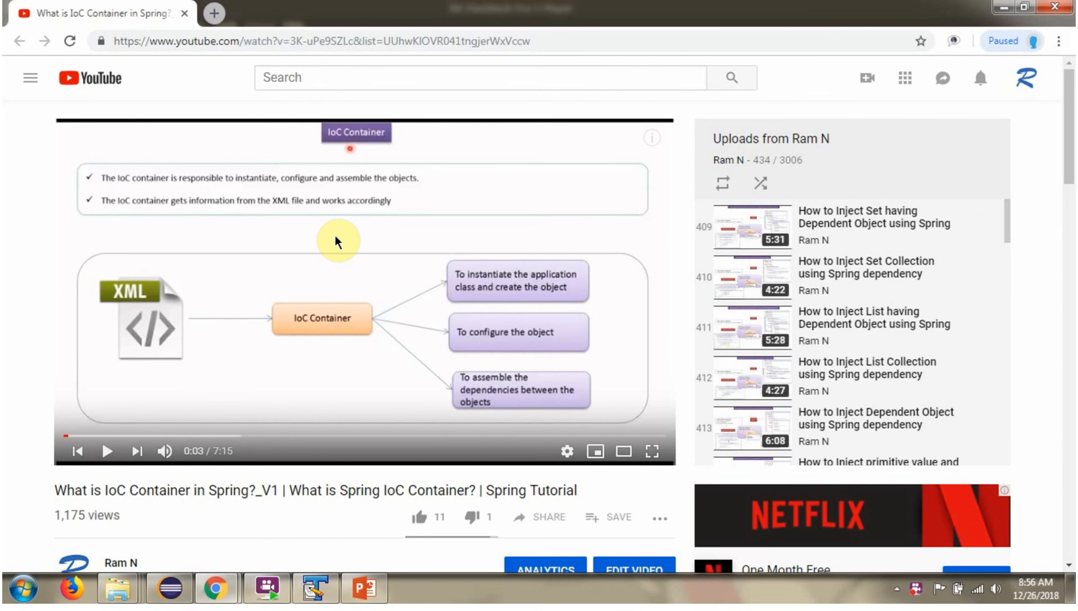
Expand the video description to show the source code, GitHub and Bitbucket links
scroll(down, 3)
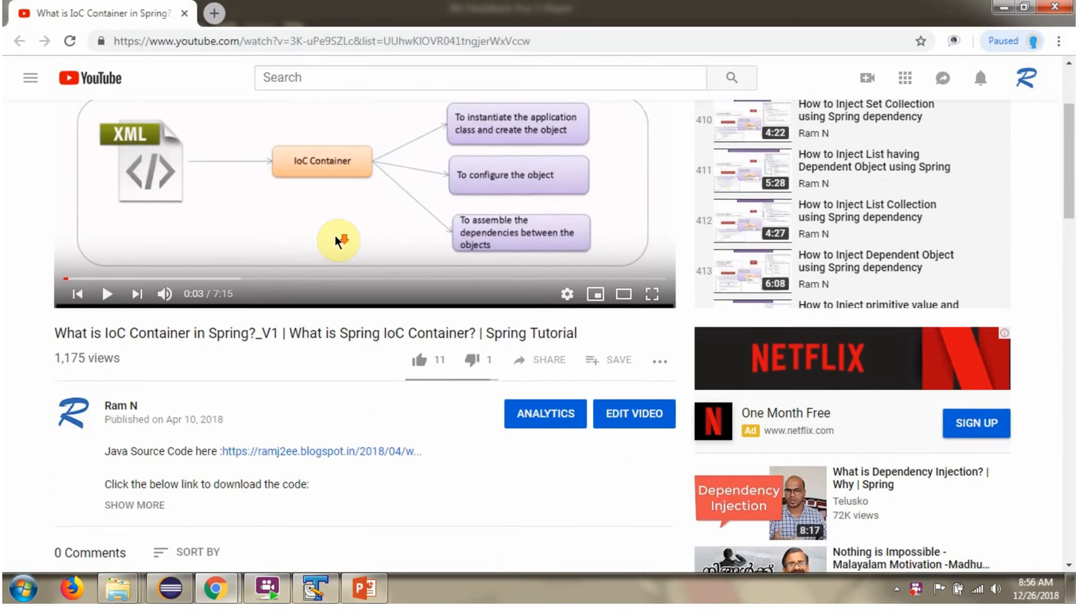
scroll(down, 3)
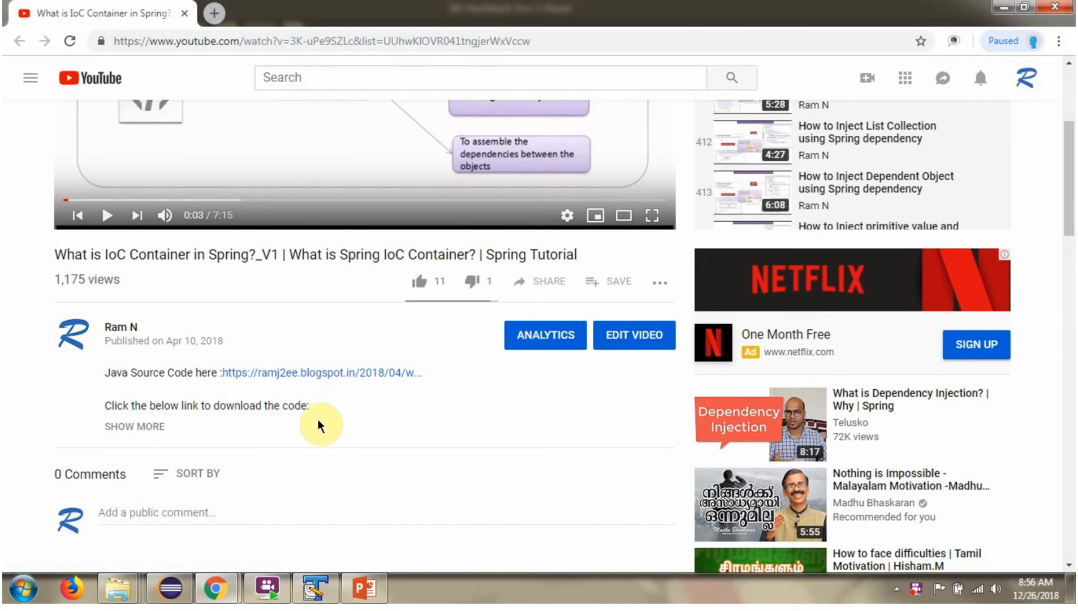
mouse_move(153, 438)
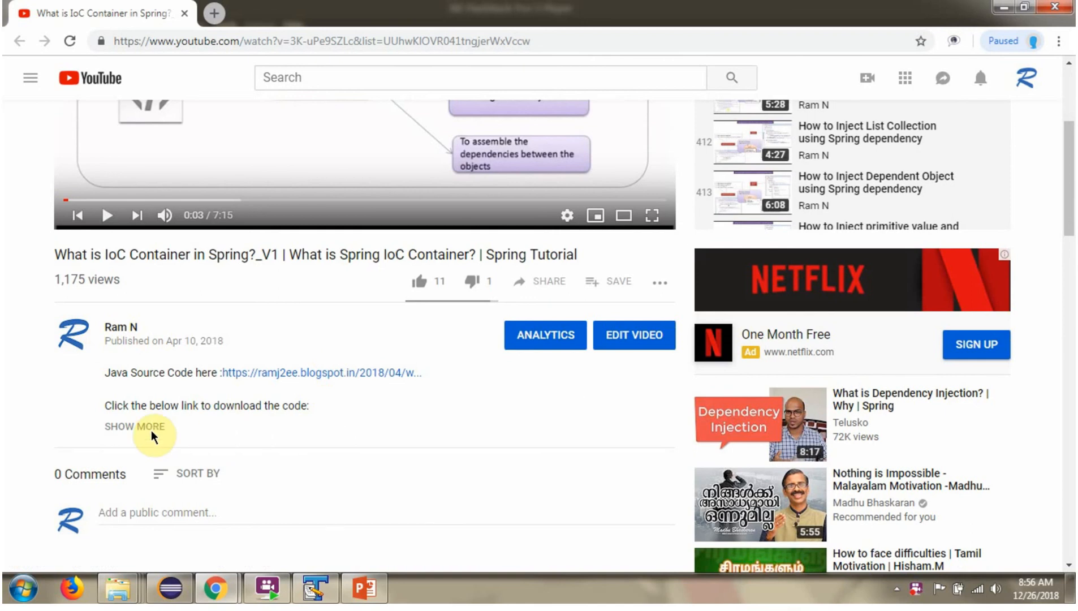
click(138, 427)
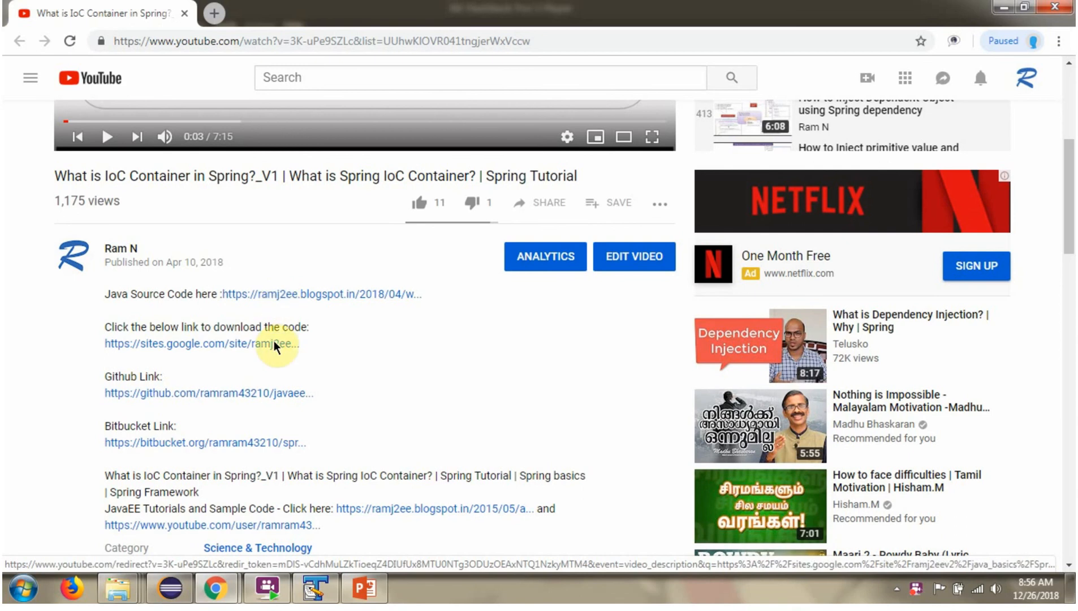
mouse_move(289, 442)
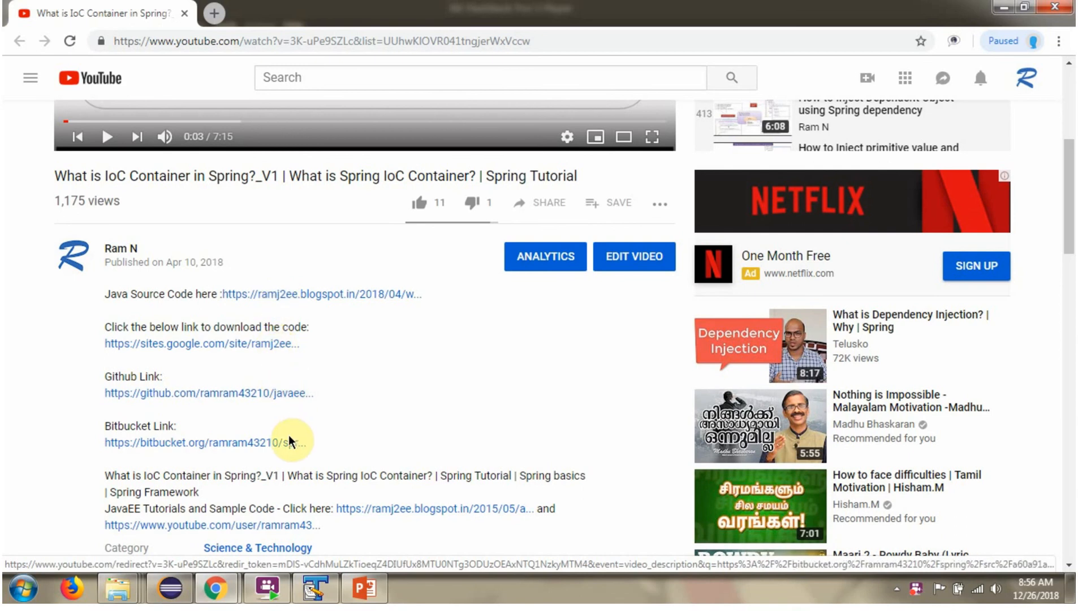